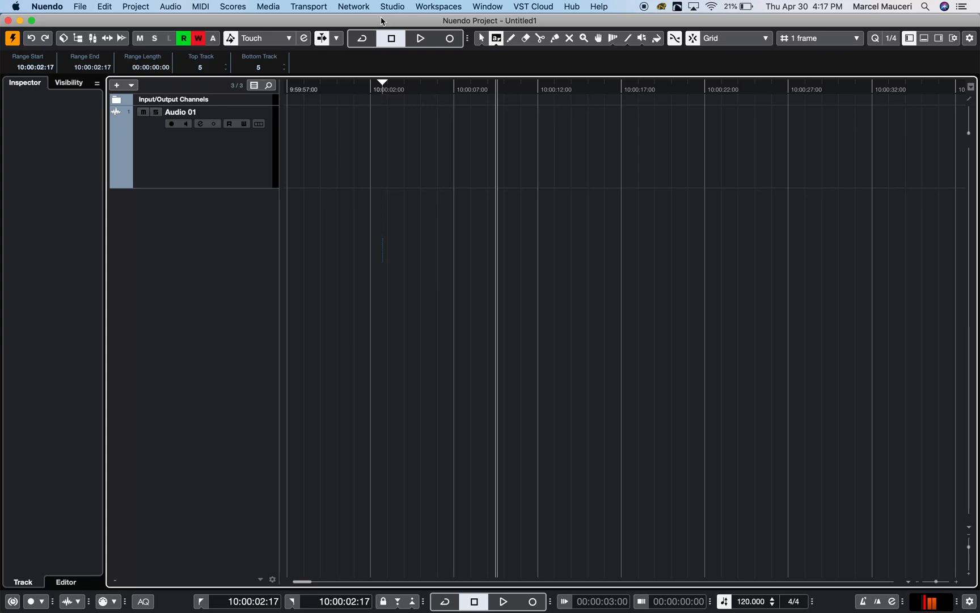
mouse_move(183, 158)
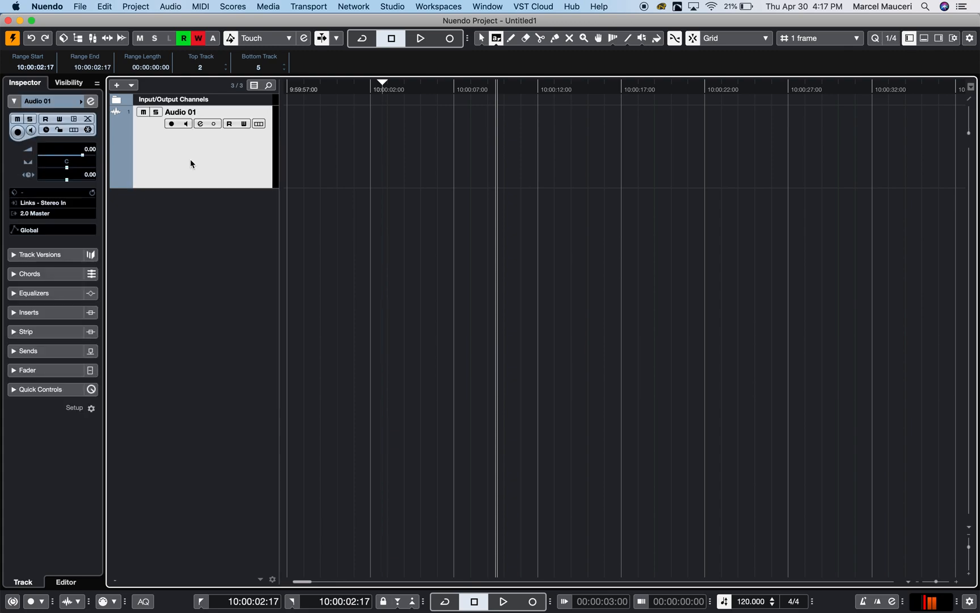
mouse_move(68, 82)
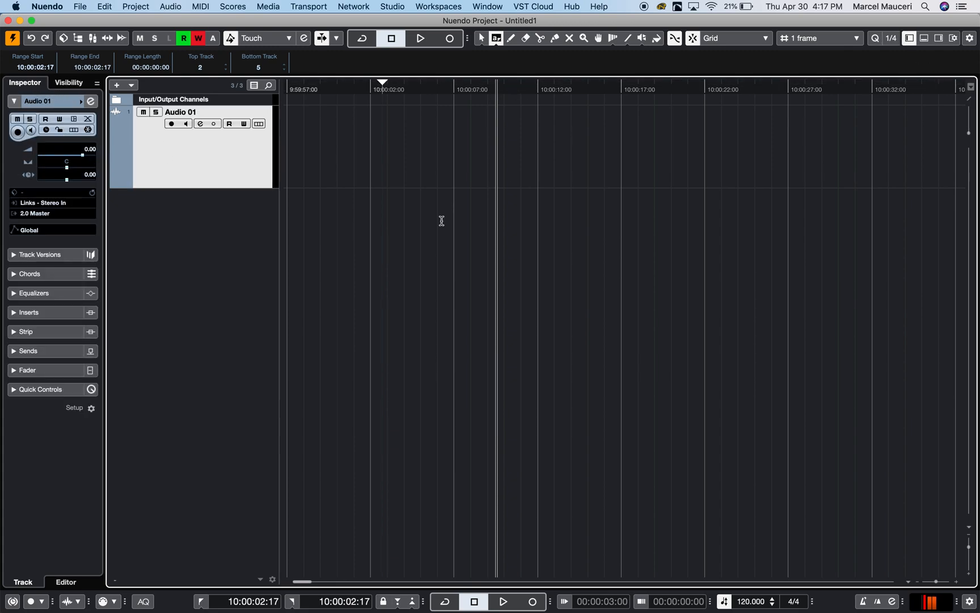
mouse_move(43, 206)
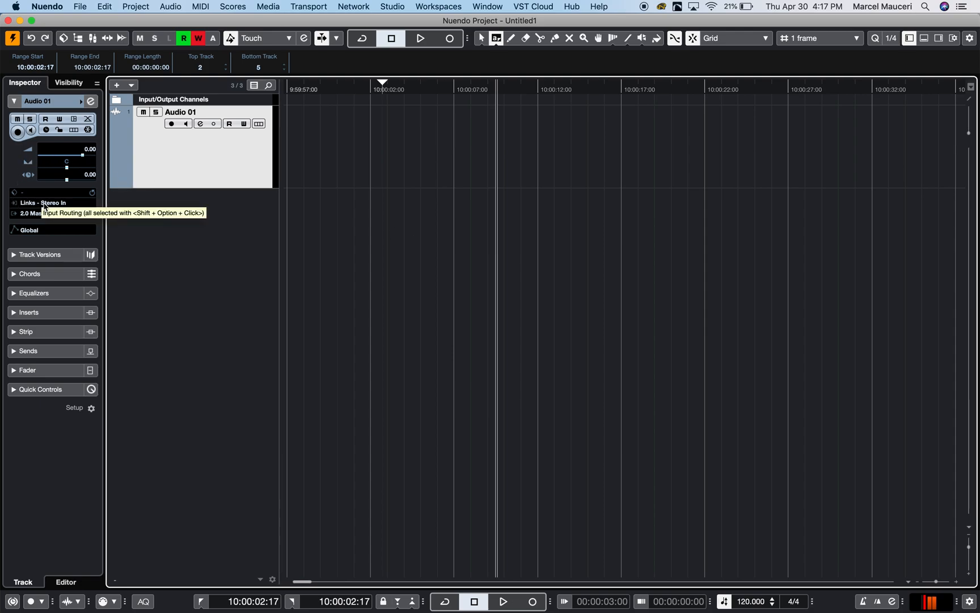
Step: Review Audio 01's input routing (Stereo In) and output routing (2.0 Master) in the Inspector
left_click(48, 202)
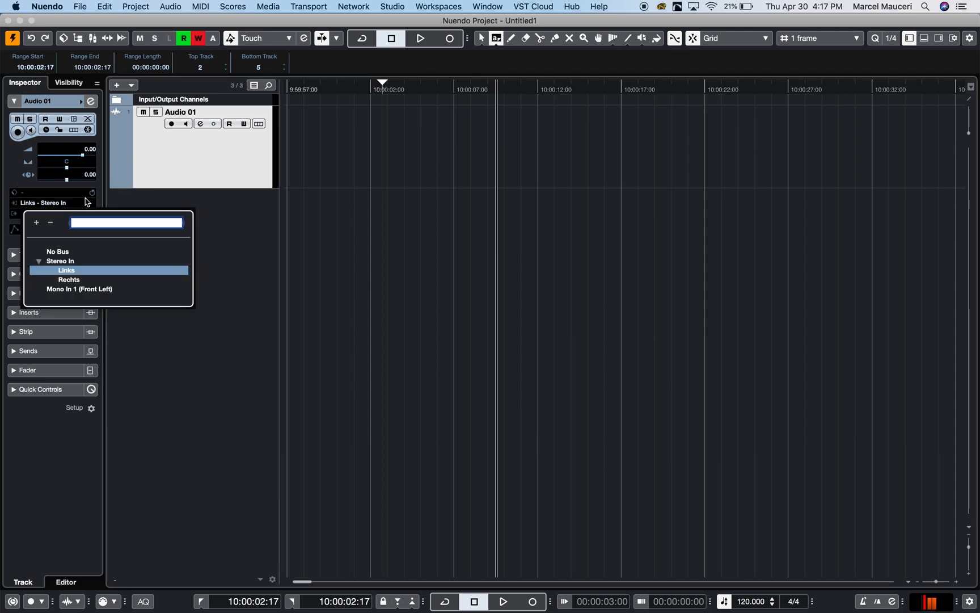
left_click(43, 213)
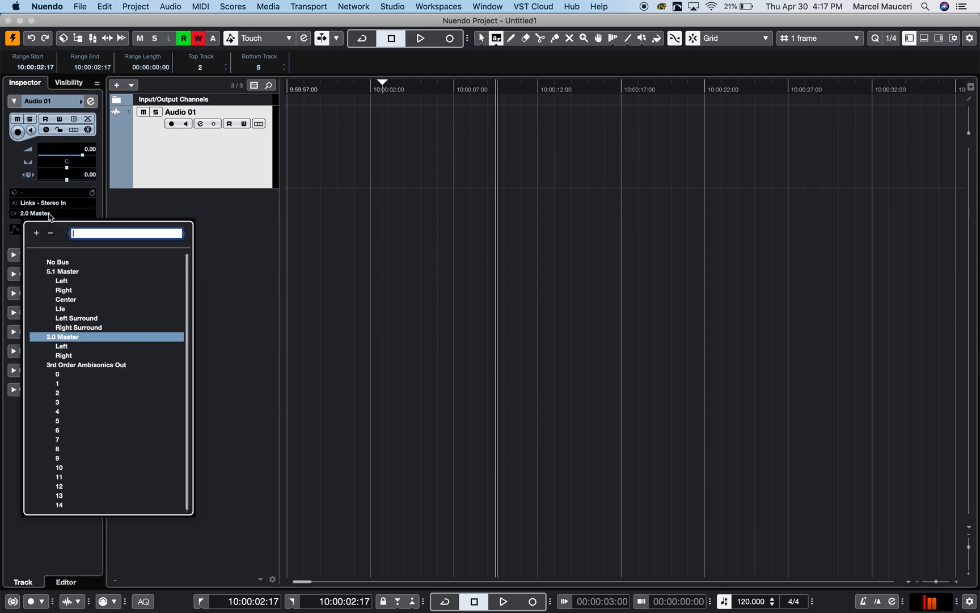
mouse_move(116, 213)
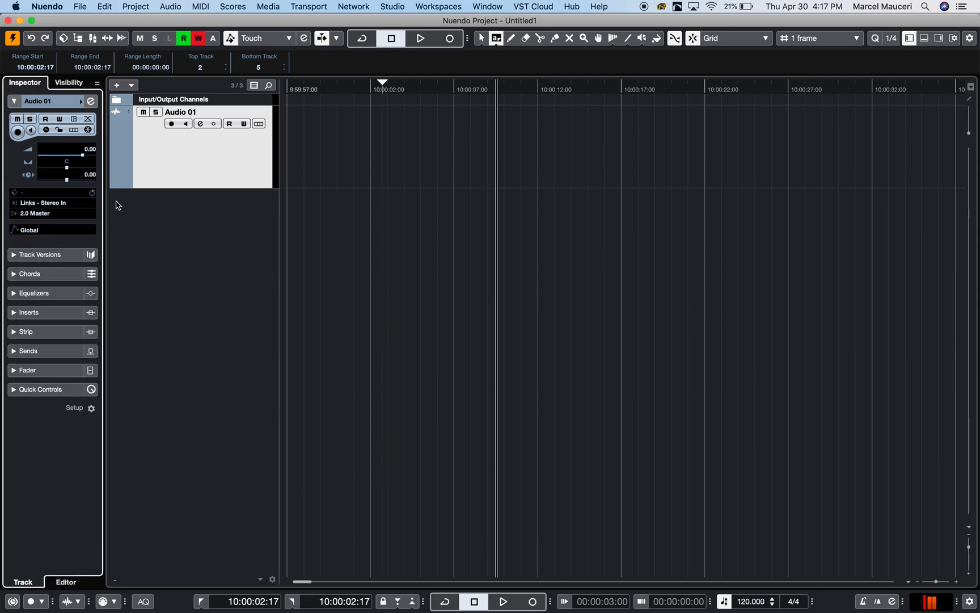
mouse_move(173, 123)
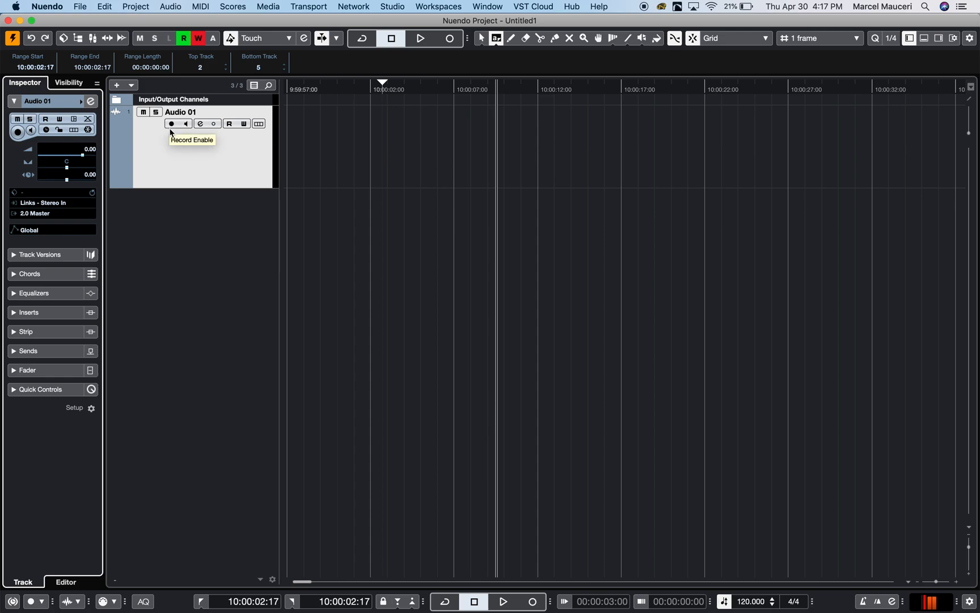
mouse_move(175, 132)
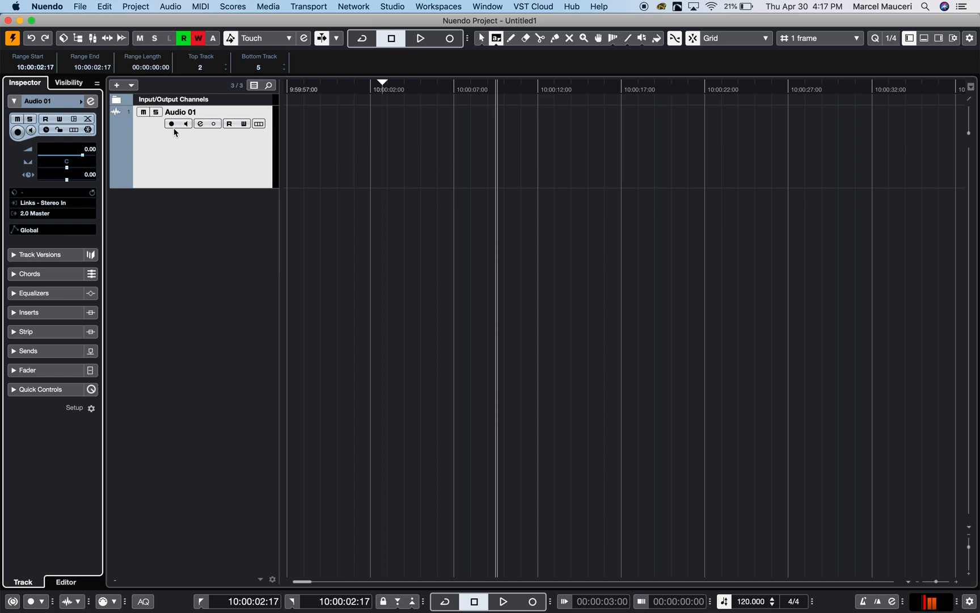
mouse_move(203, 147)
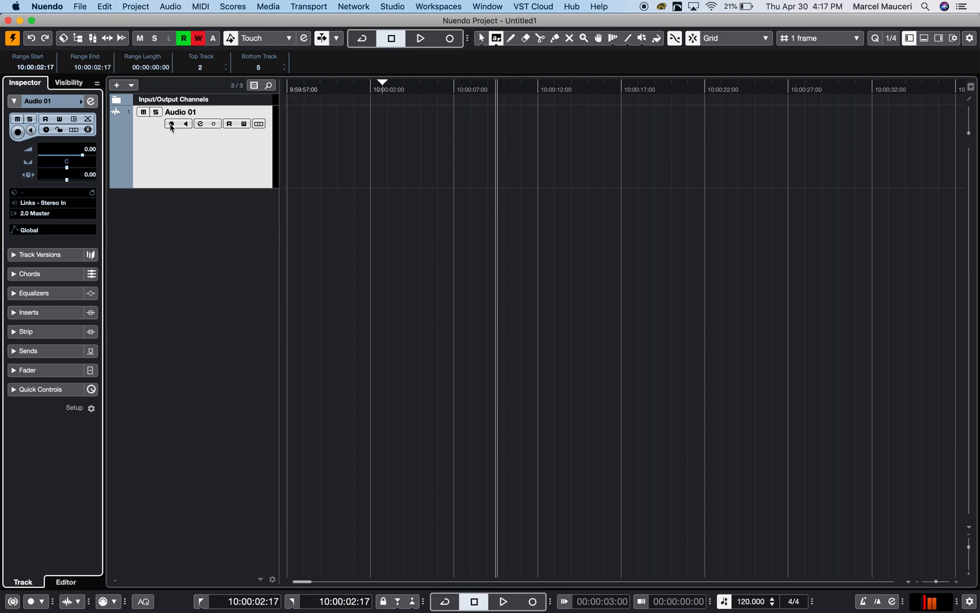
Step: Arm Audio 01 for recording, review Auto Monitoring in VST preferences, and switch monitoring off
left_click(172, 122)
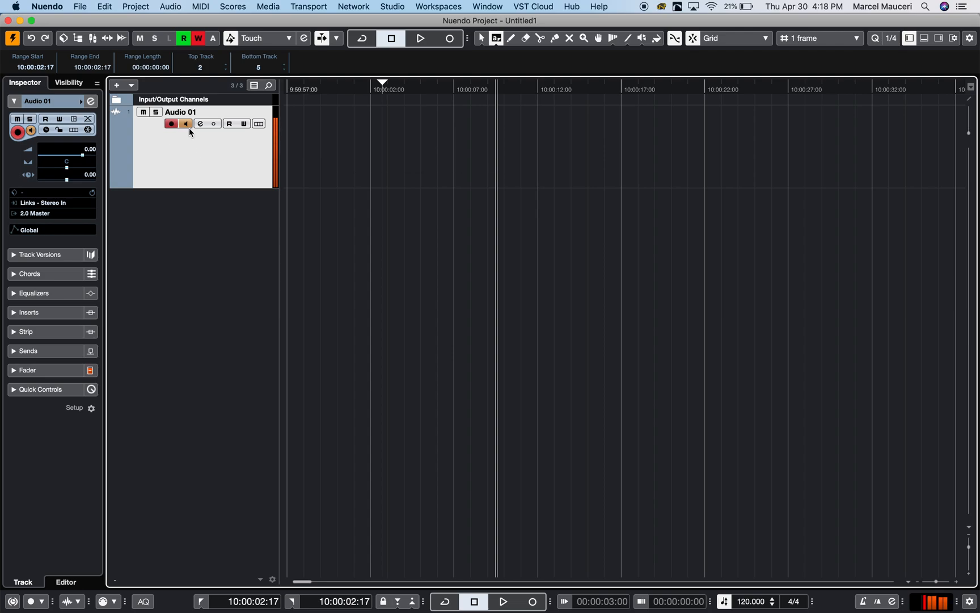
mouse_move(186, 124)
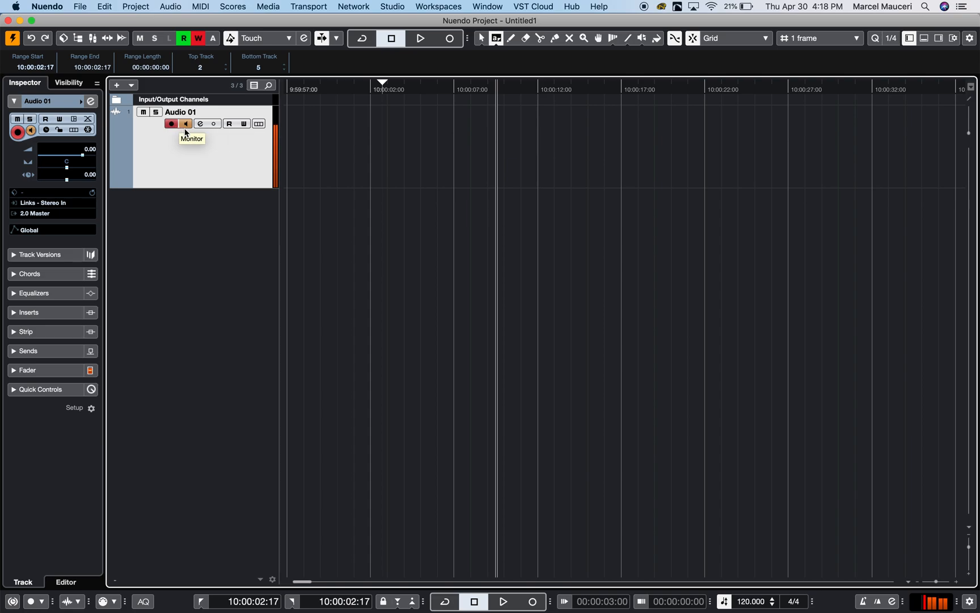
mouse_move(186, 132)
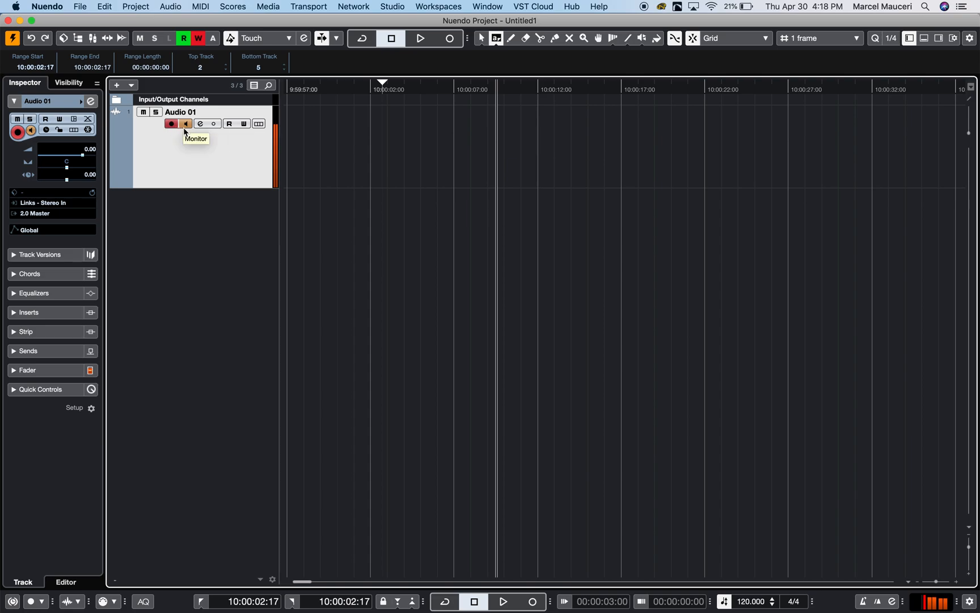
left_click(45, 7)
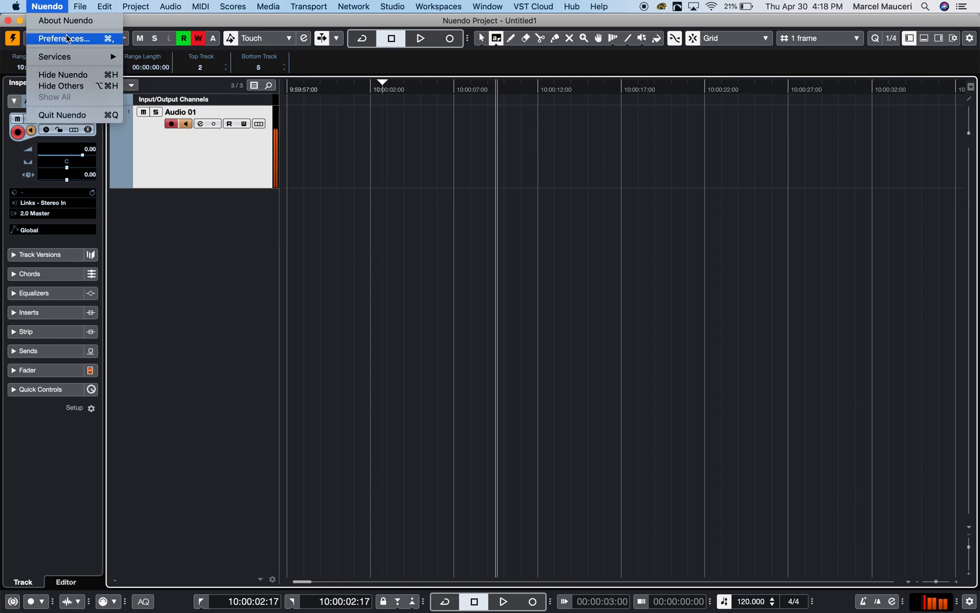
left_click(64, 39)
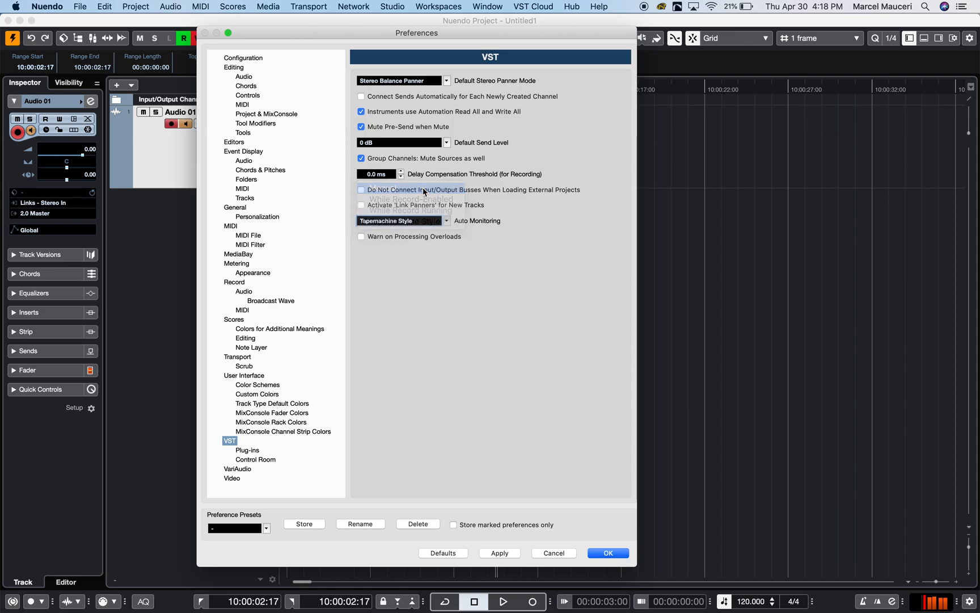
left_click(608, 553)
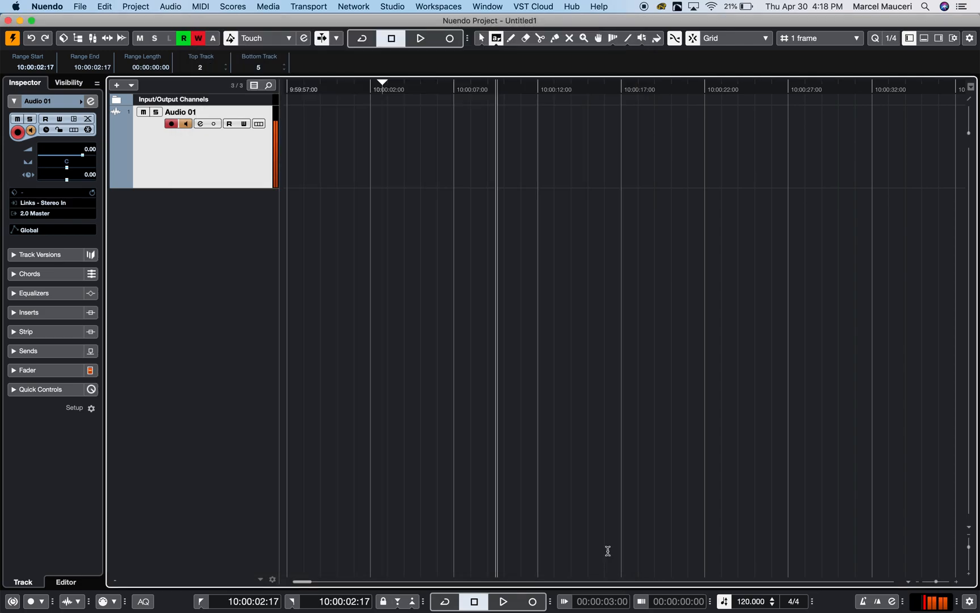
left_click(170, 123)
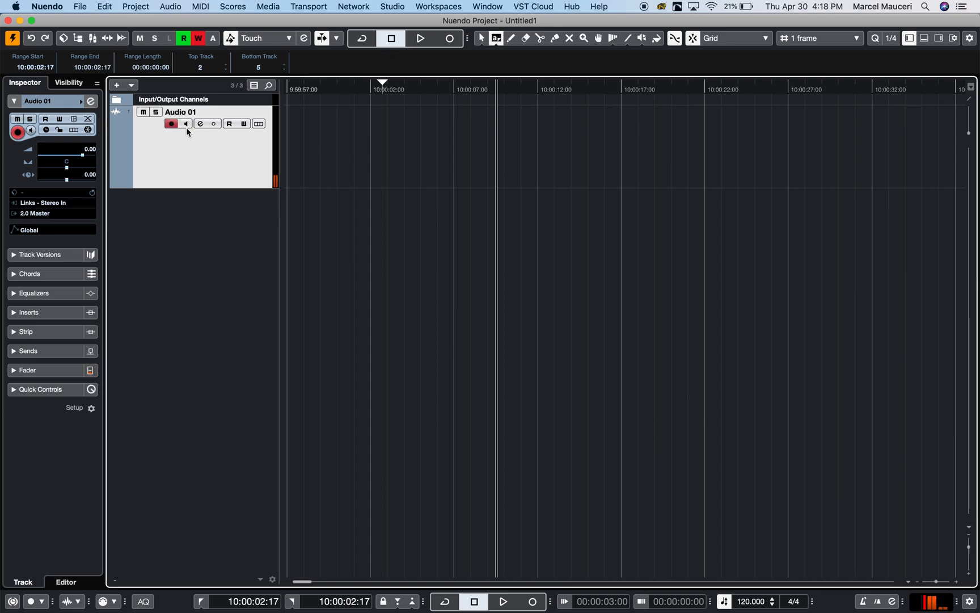
Step: Re-enable monitoring on Audio 01, record a test take from just after 9:59:57, then stop
left_click(186, 123)
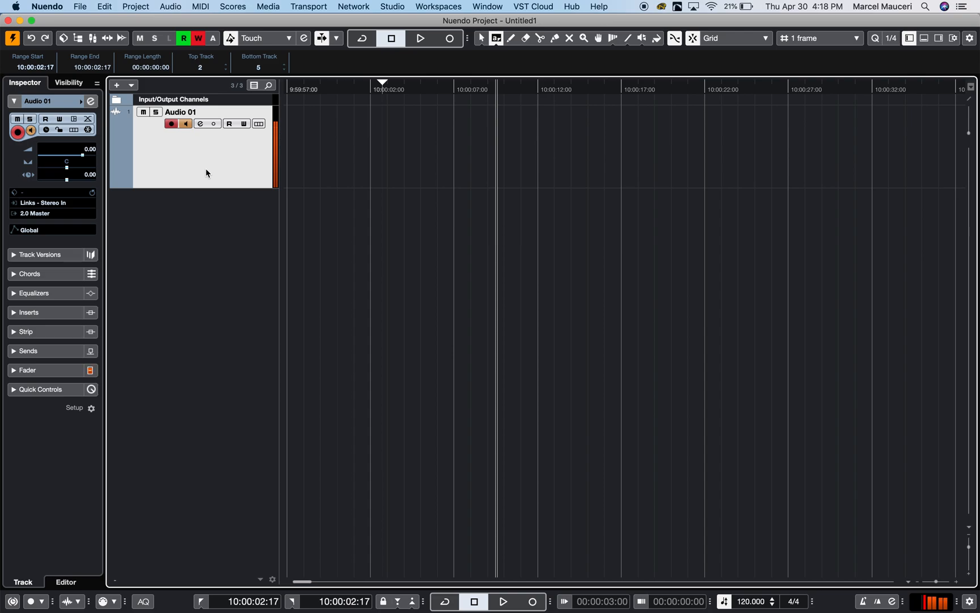
mouse_move(415, 98)
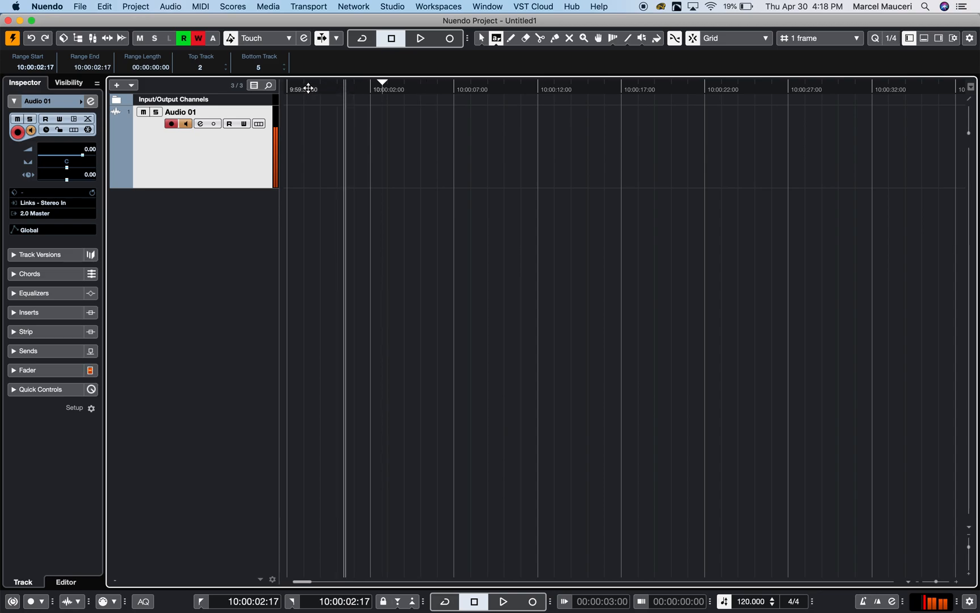
left_click(448, 38)
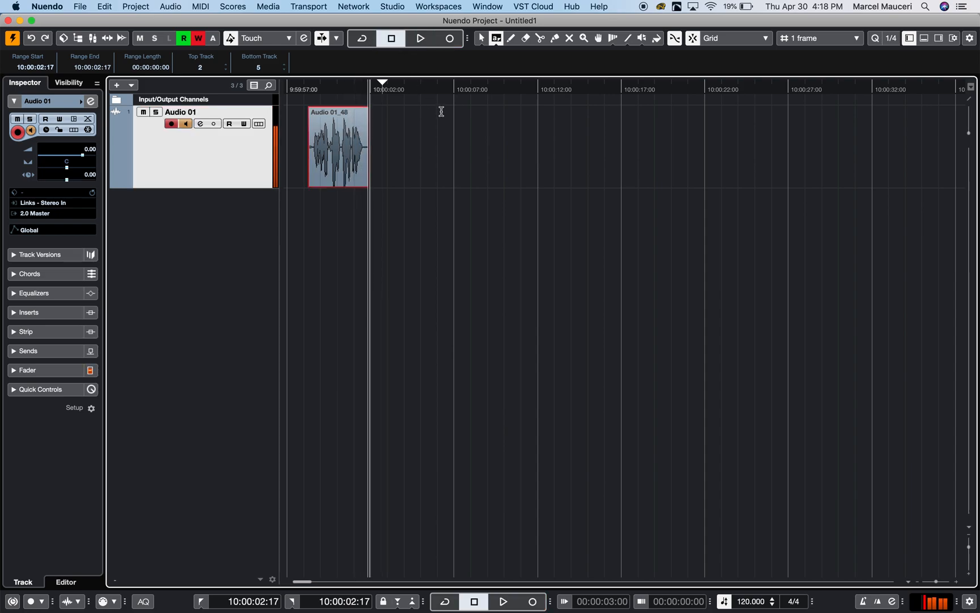
mouse_move(447, 40)
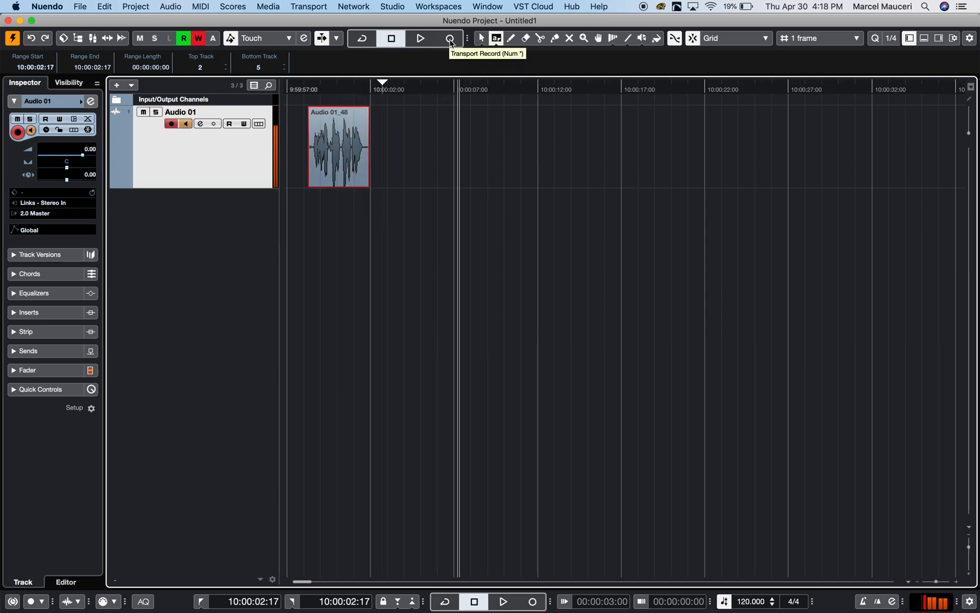
left_click(448, 39)
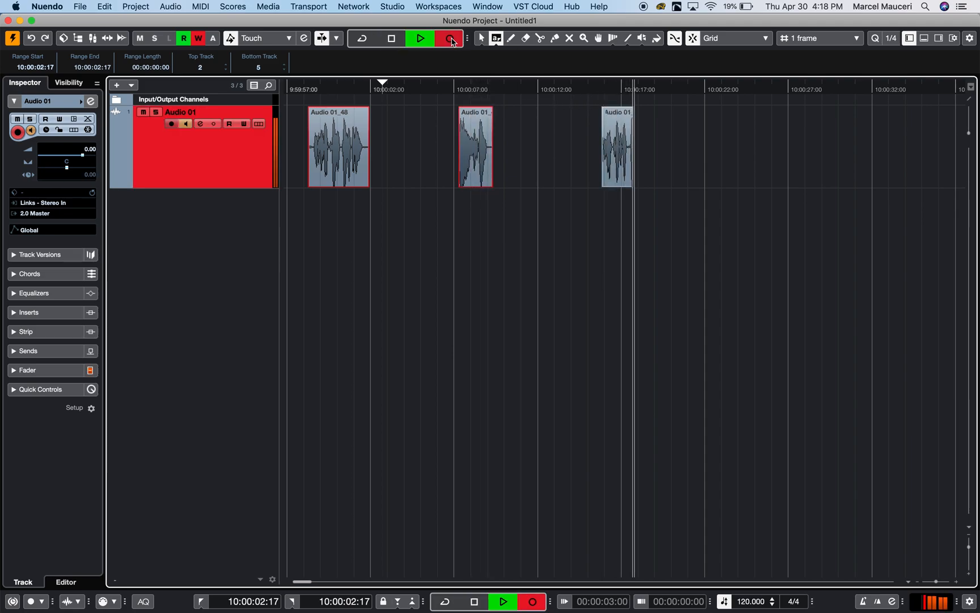
left_click(448, 40)
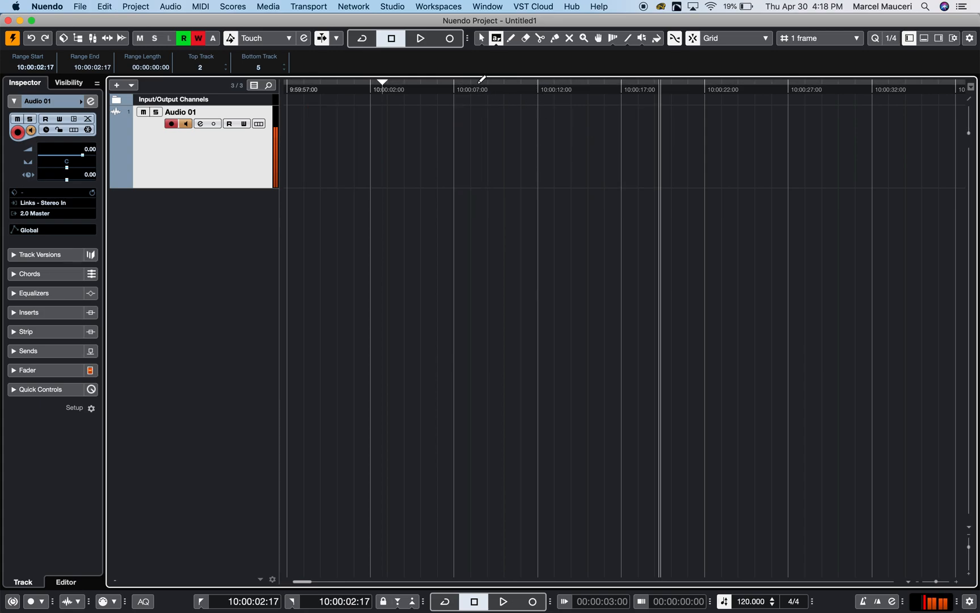
Step: Set a cycle range from 10:00:08 to 10:00:16, enable Cycle, and start loop recording on Audio 01
left_click(481, 90)
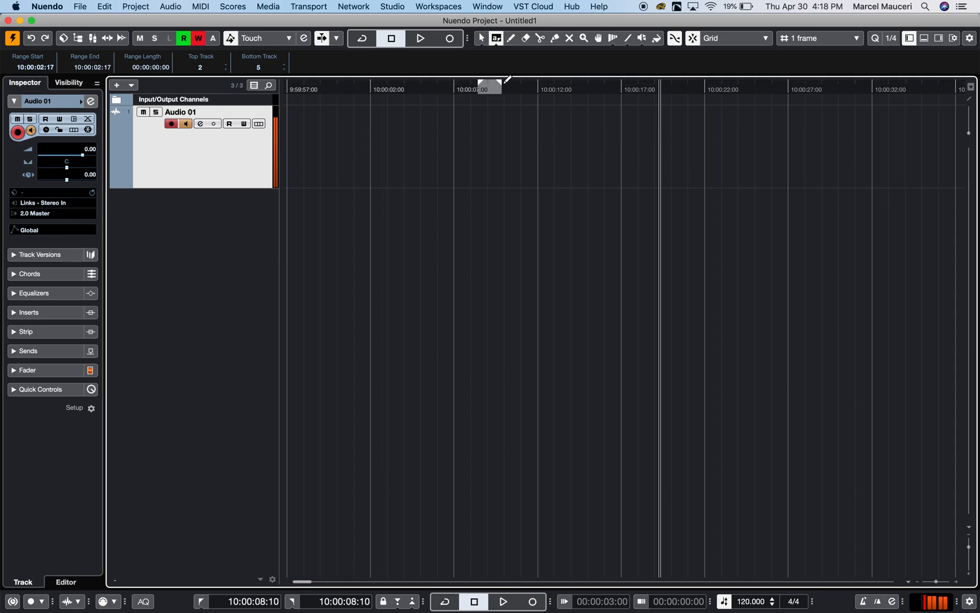
left_click_drag(480, 87, 605, 86)
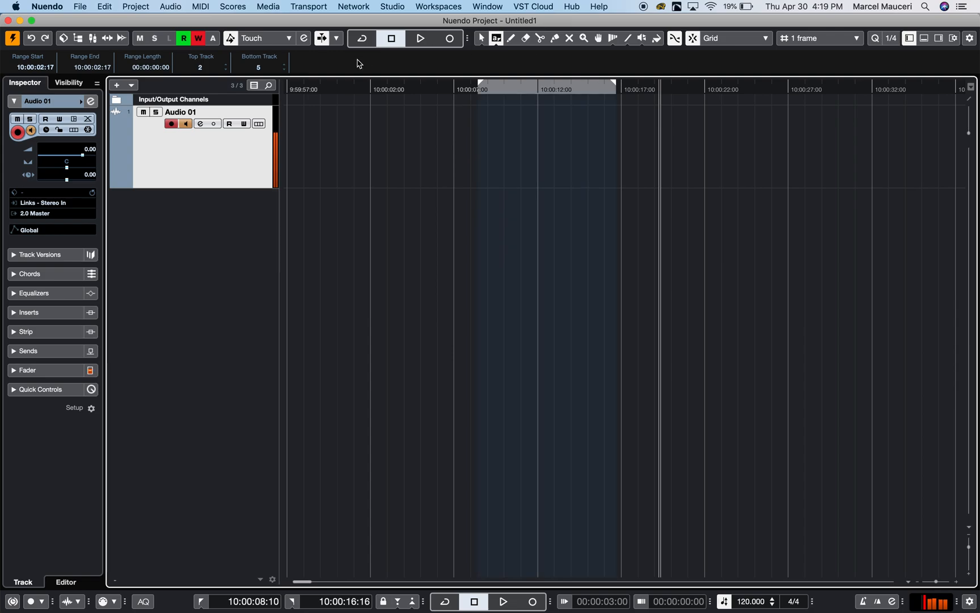
left_click(362, 39)
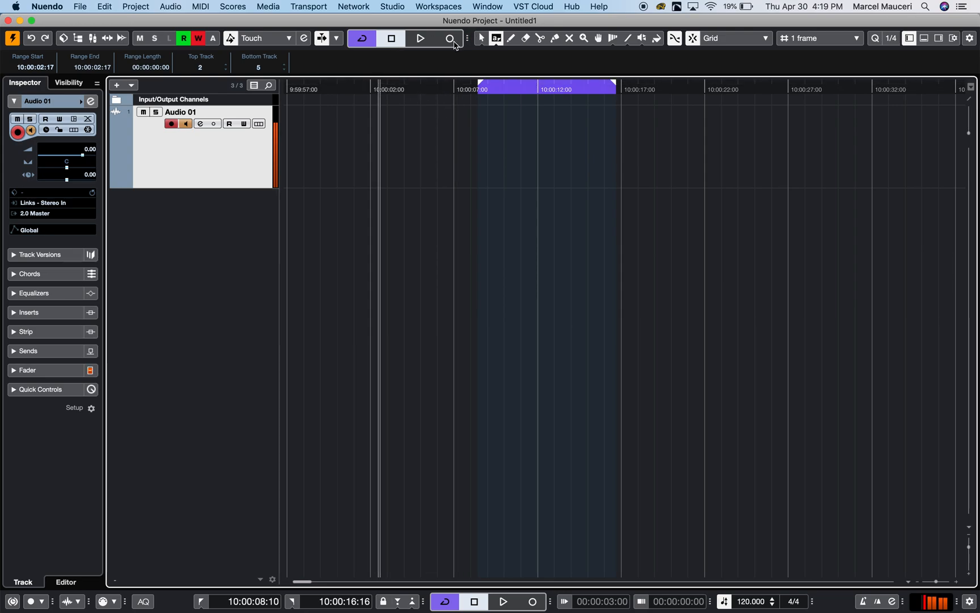
left_click(448, 38)
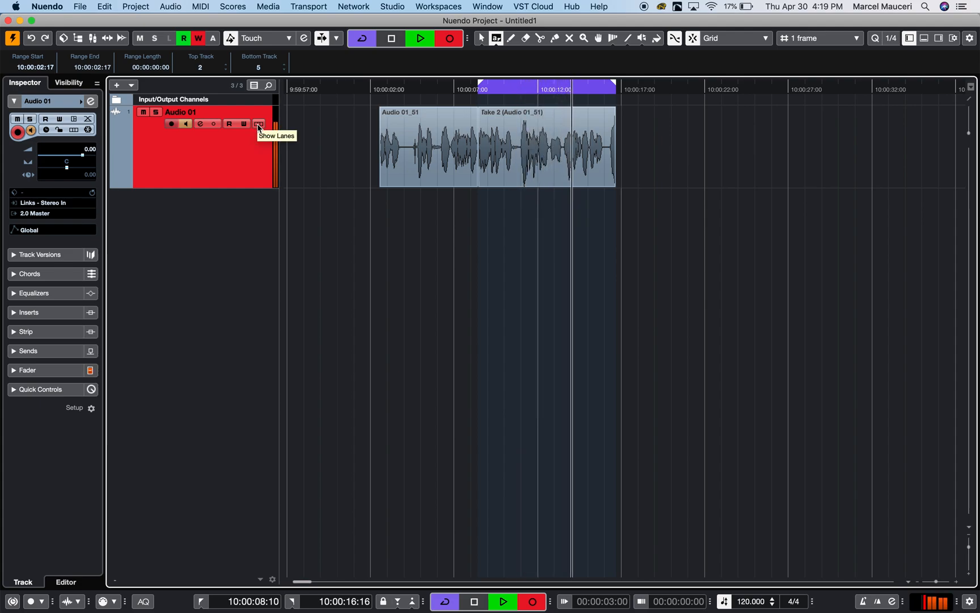
Step: Show Audio 01's recorded takes spread across separate lanes 1–4
left_click(259, 124)
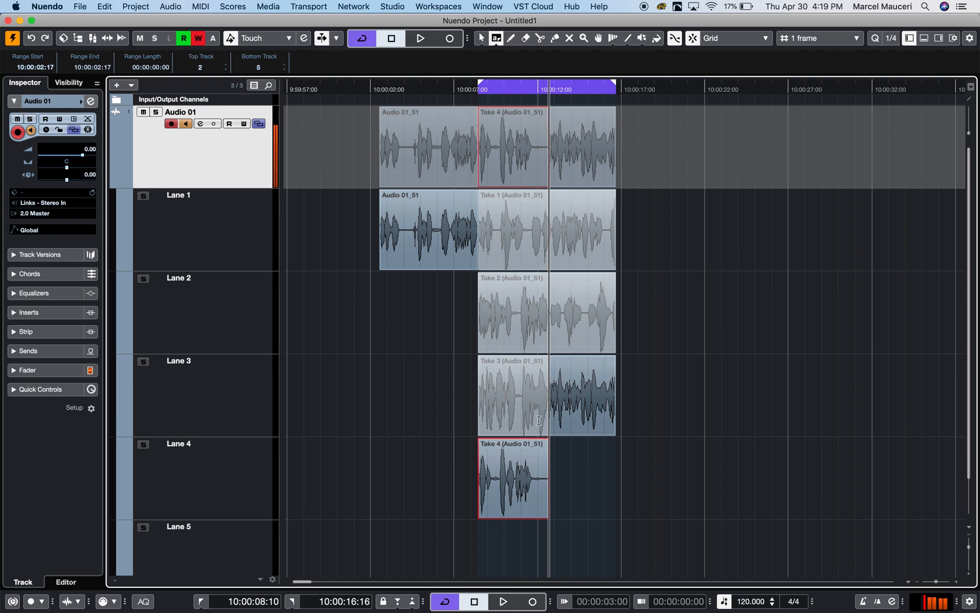
mouse_move(523, 136)
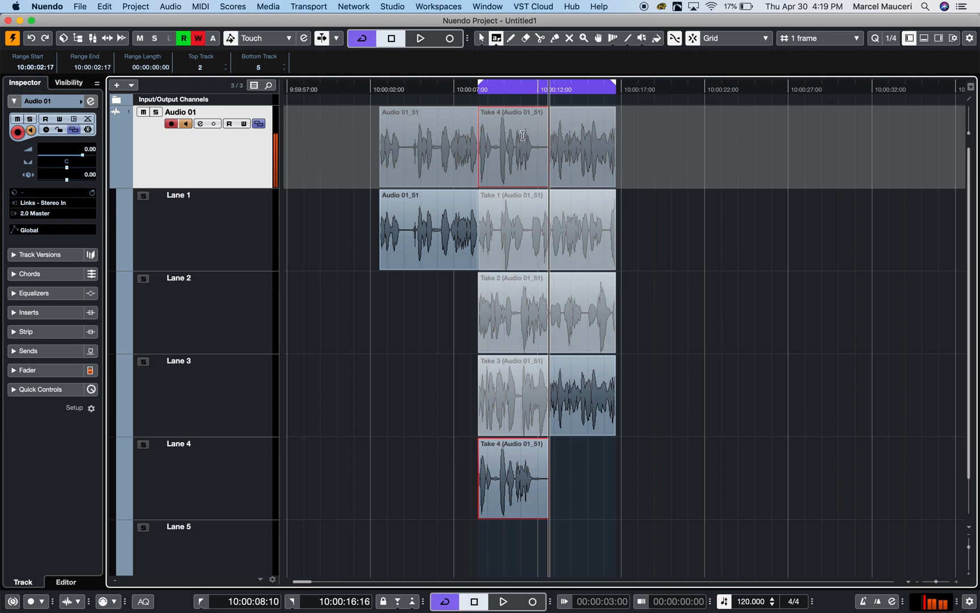
mouse_move(600, 39)
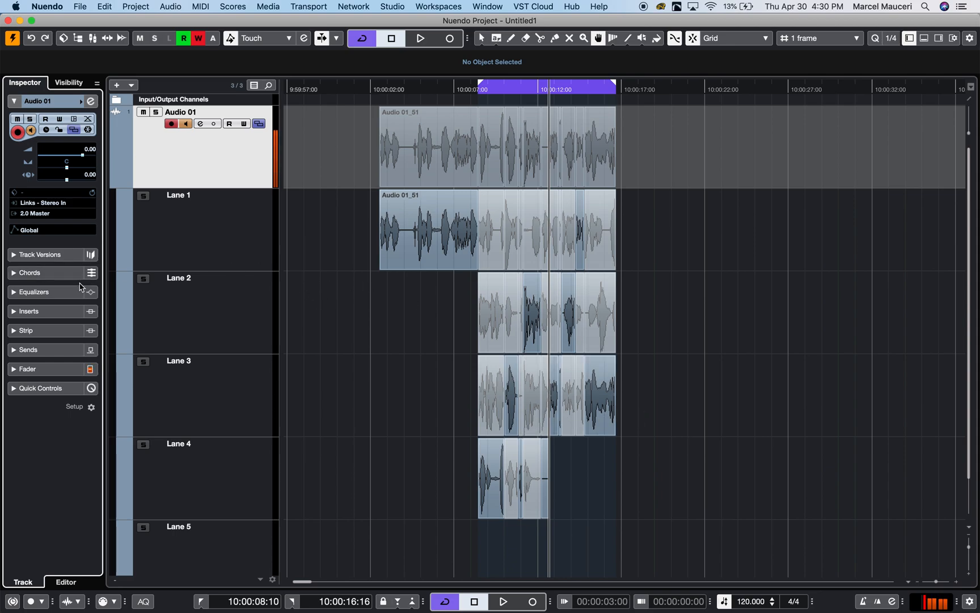
mouse_move(427, 389)
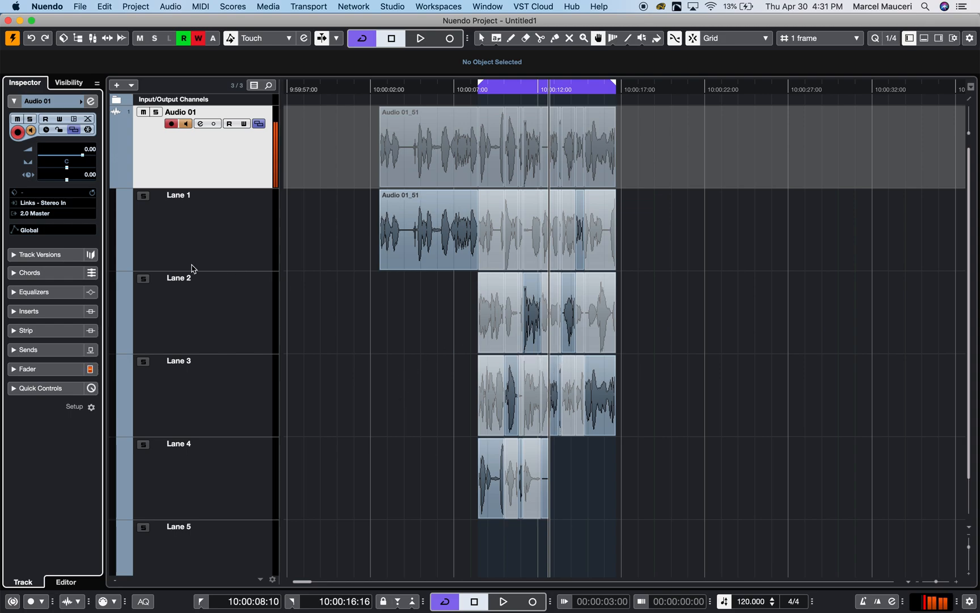
Step: Create track versions v2 and v3 for Audio 01 and return to v1 with the takes
left_click(34, 254)
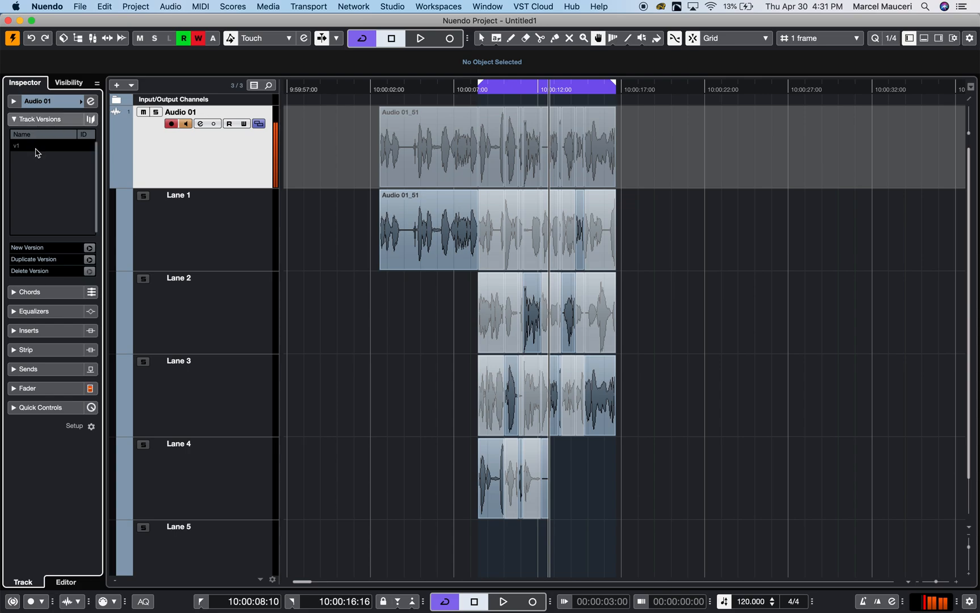
left_click(89, 247)
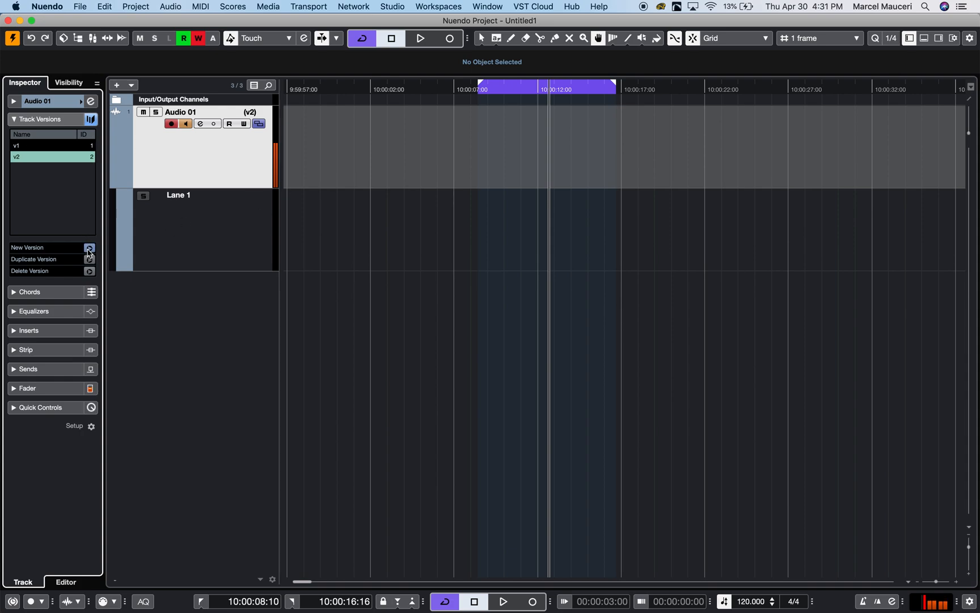
left_click(89, 247)
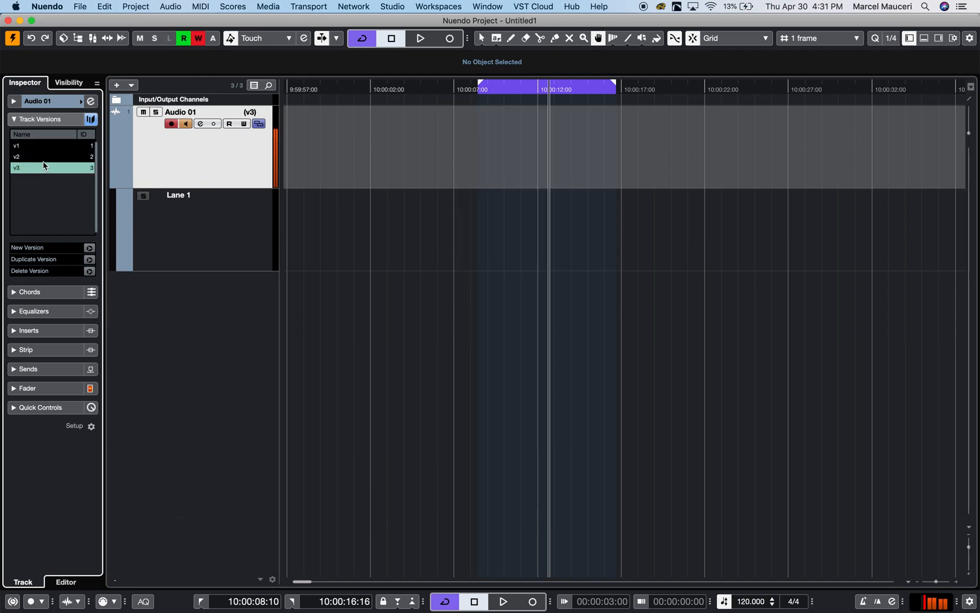
left_click(39, 145)
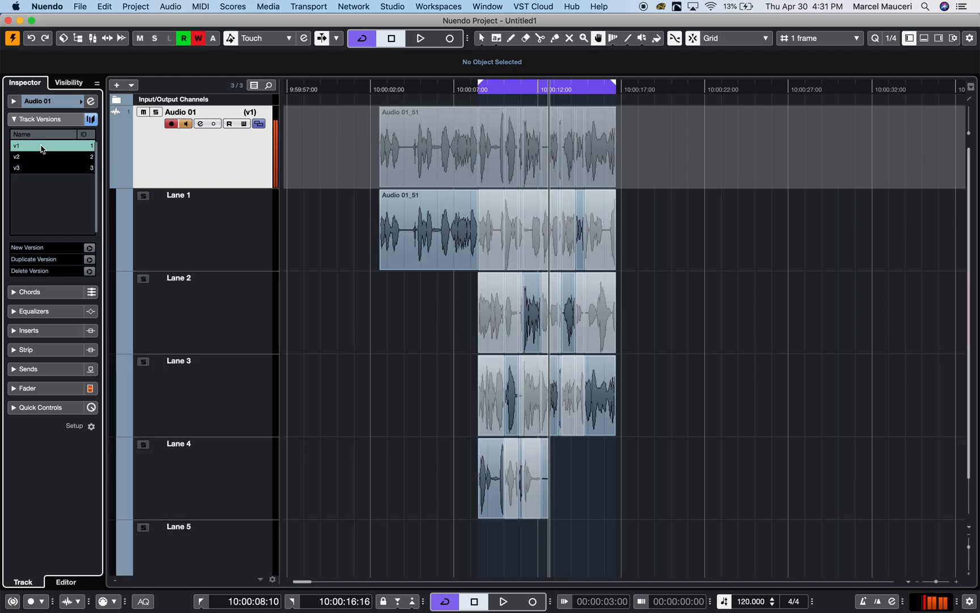
mouse_move(31, 159)
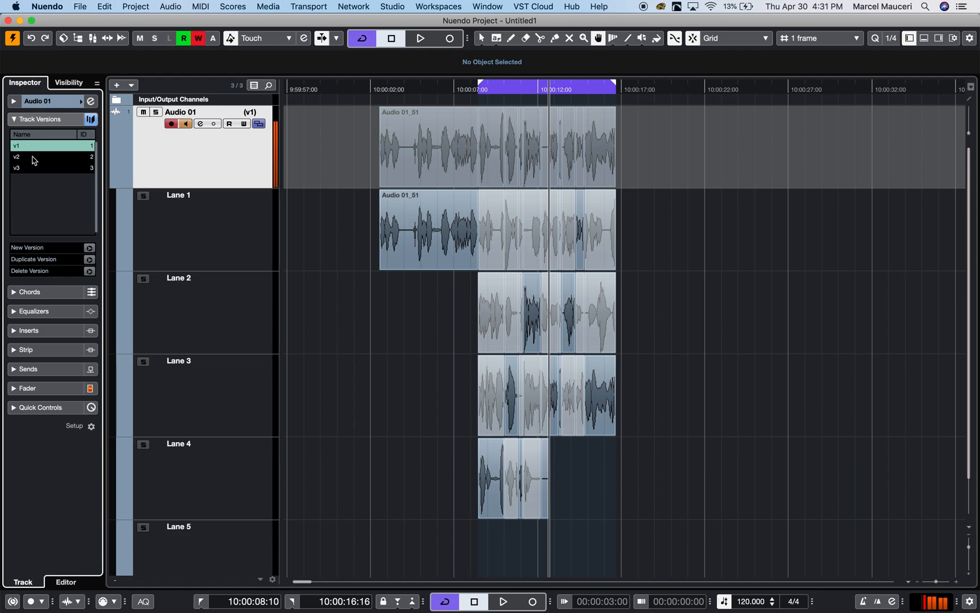
Step: Switch between versions v1, v2 and v3 to compare them, ending on v1 with the comped takes
left_click(34, 157)
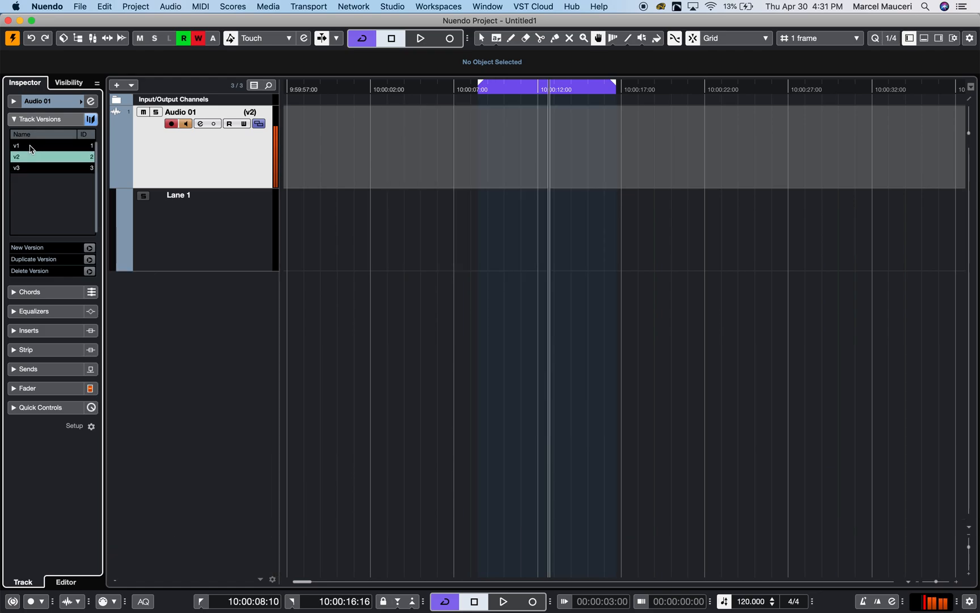
left_click(32, 145)
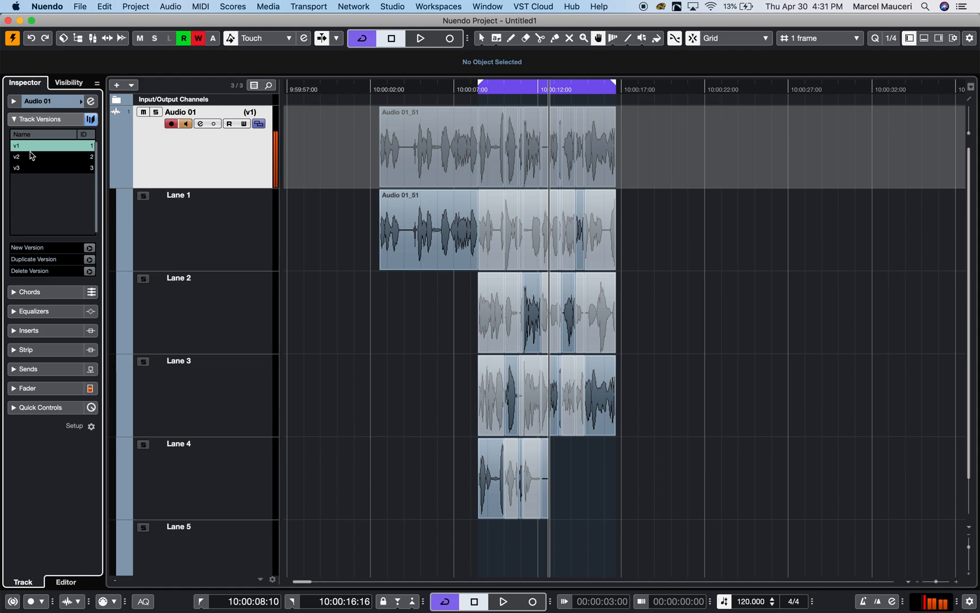
left_click(32, 158)
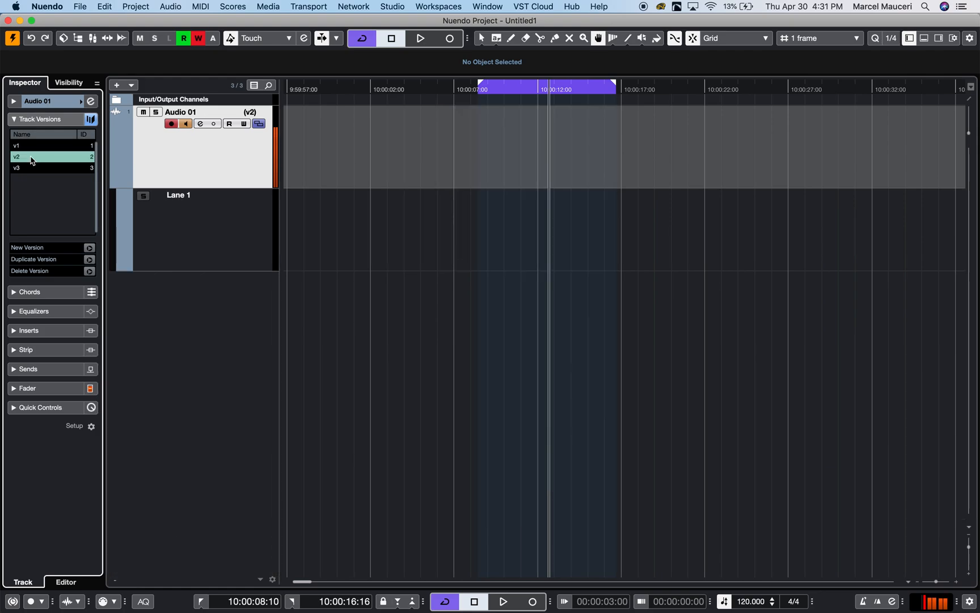
left_click(34, 145)
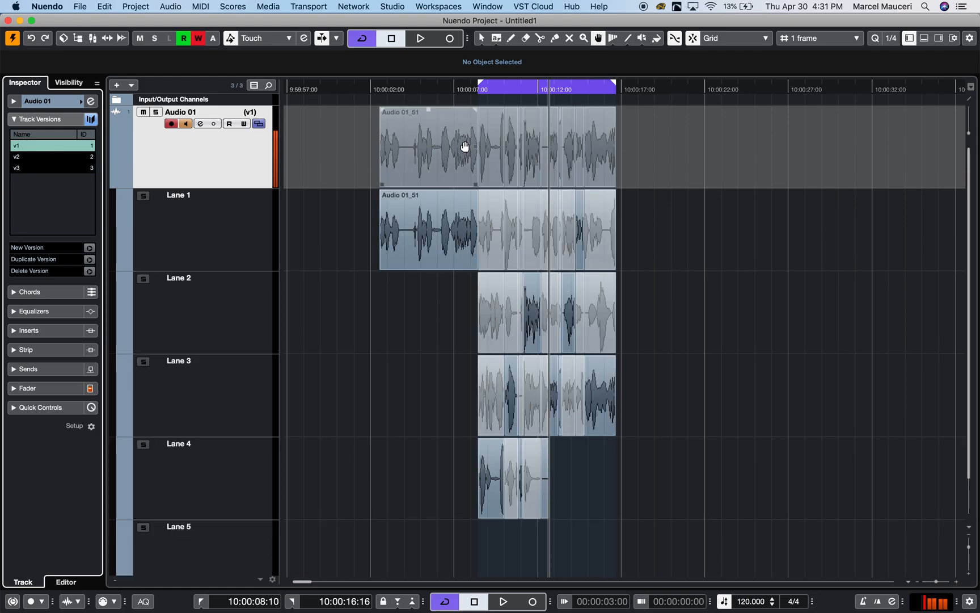
mouse_move(162, 188)
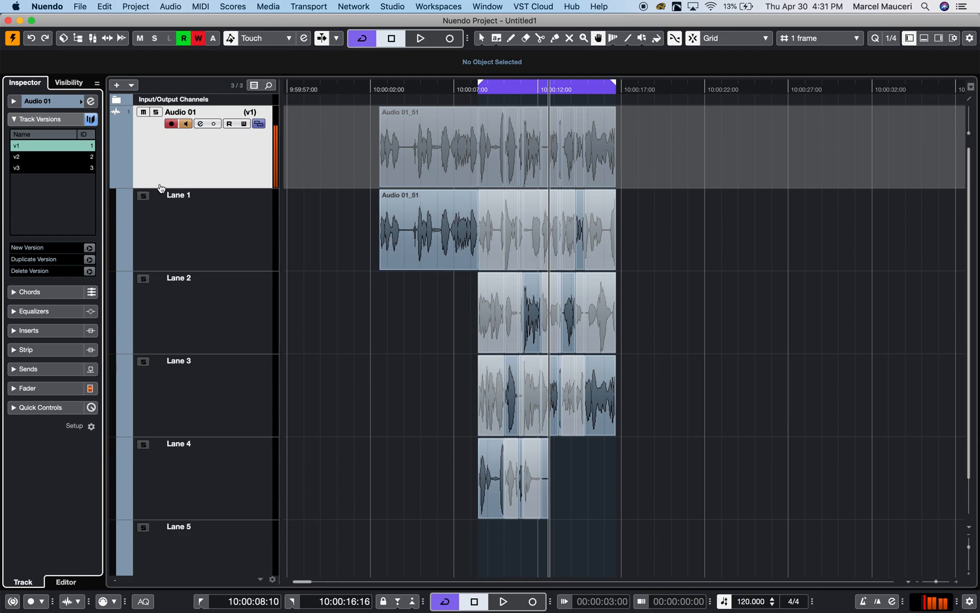
mouse_move(35, 156)
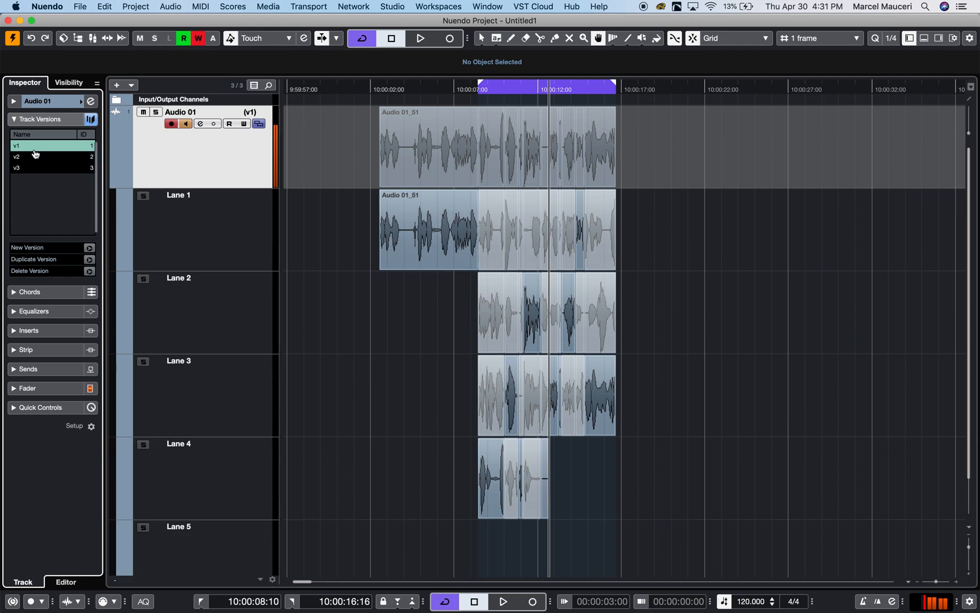
mouse_move(52, 146)
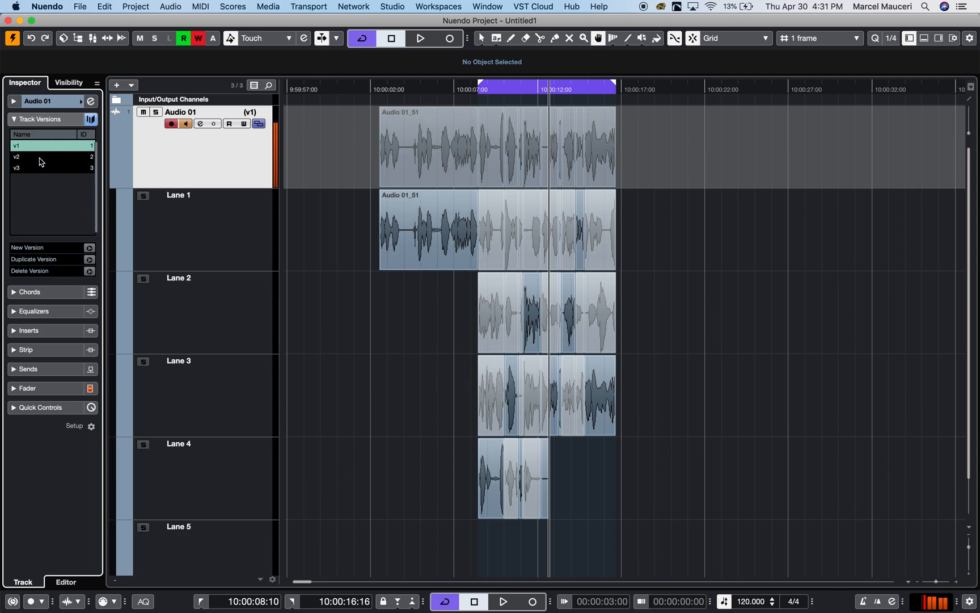
left_click(21, 157)
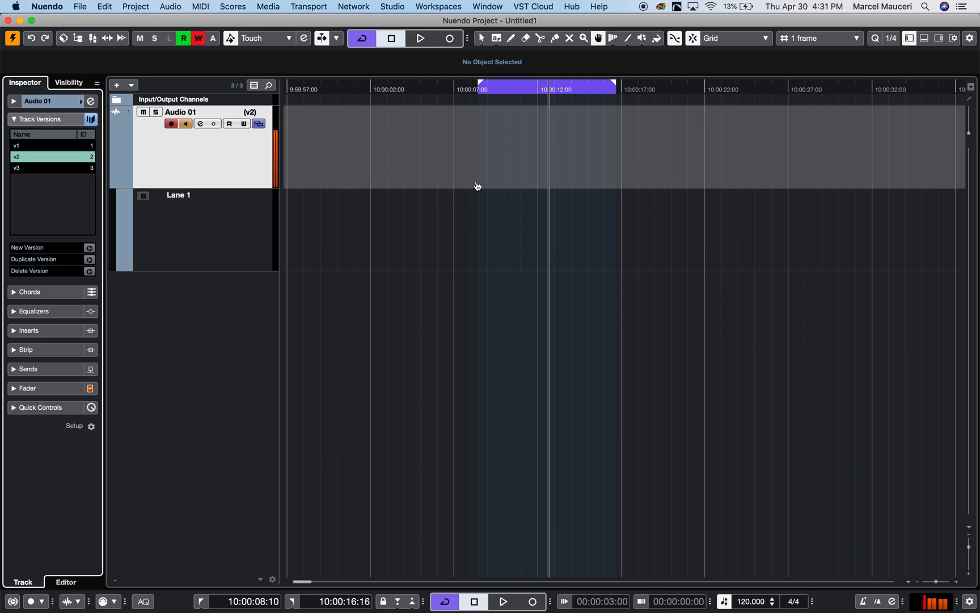
mouse_move(30, 182)
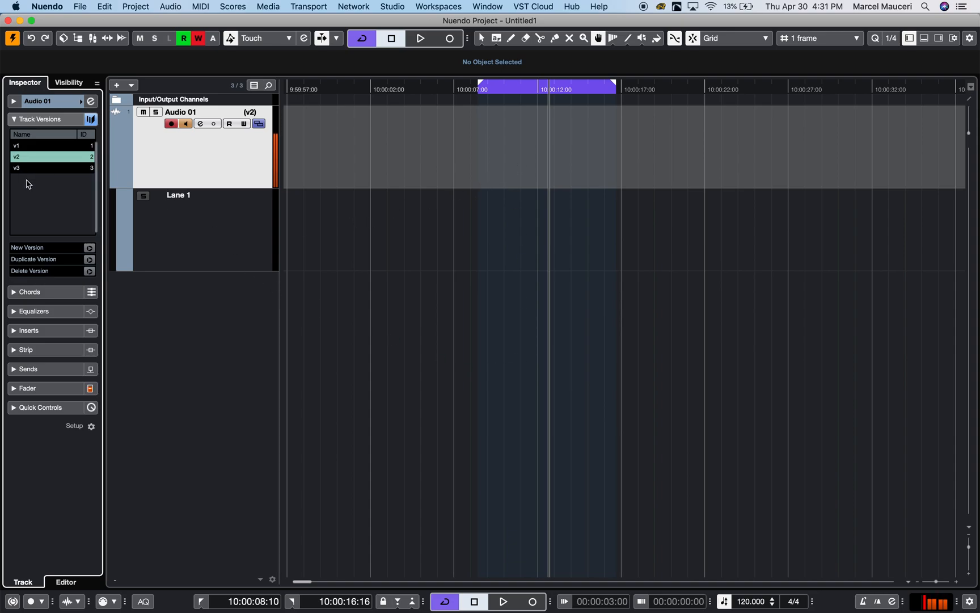
left_click(34, 168)
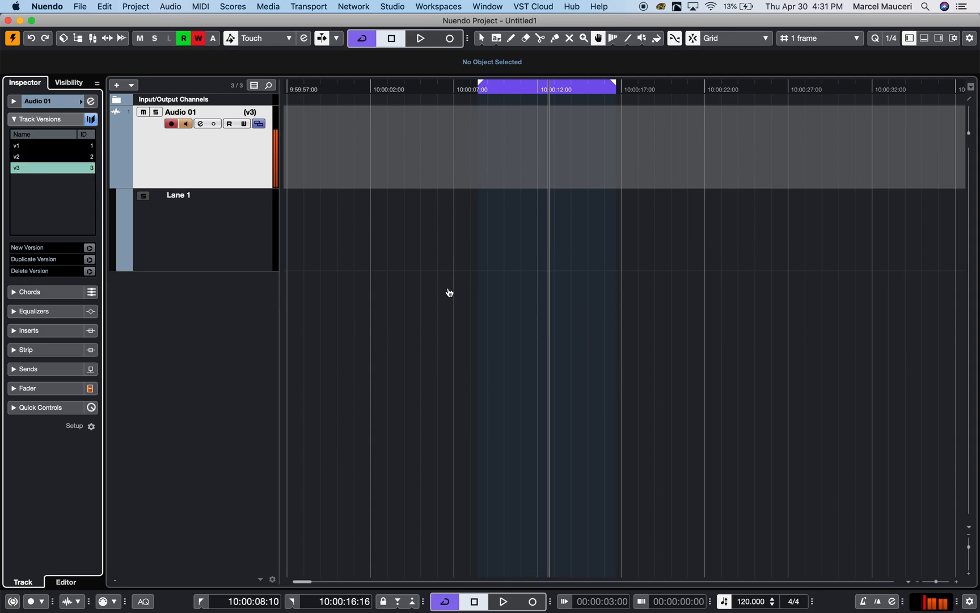
left_click(34, 145)
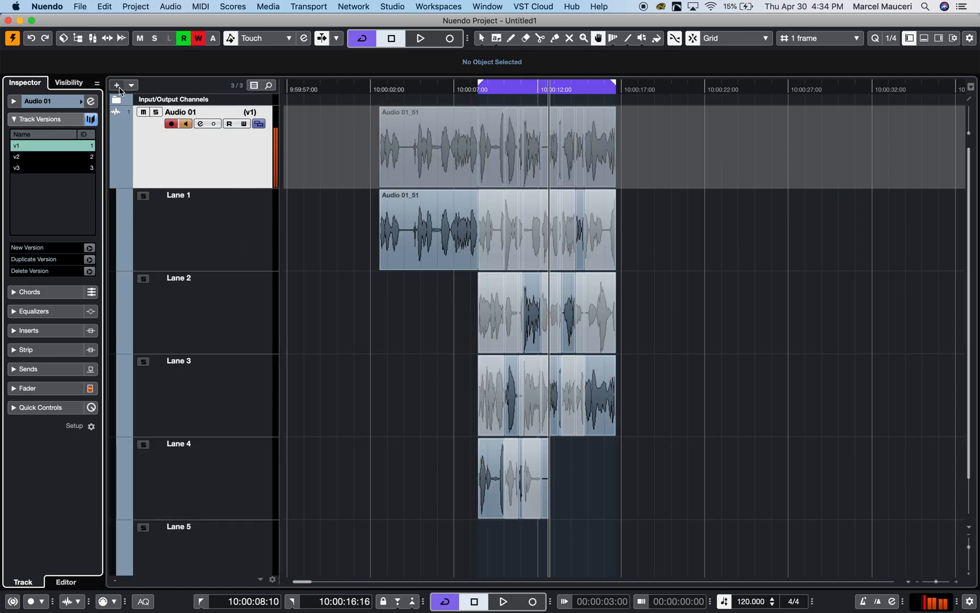
Step: Add a marker track named 'Marker' to the project
left_click(117, 85)
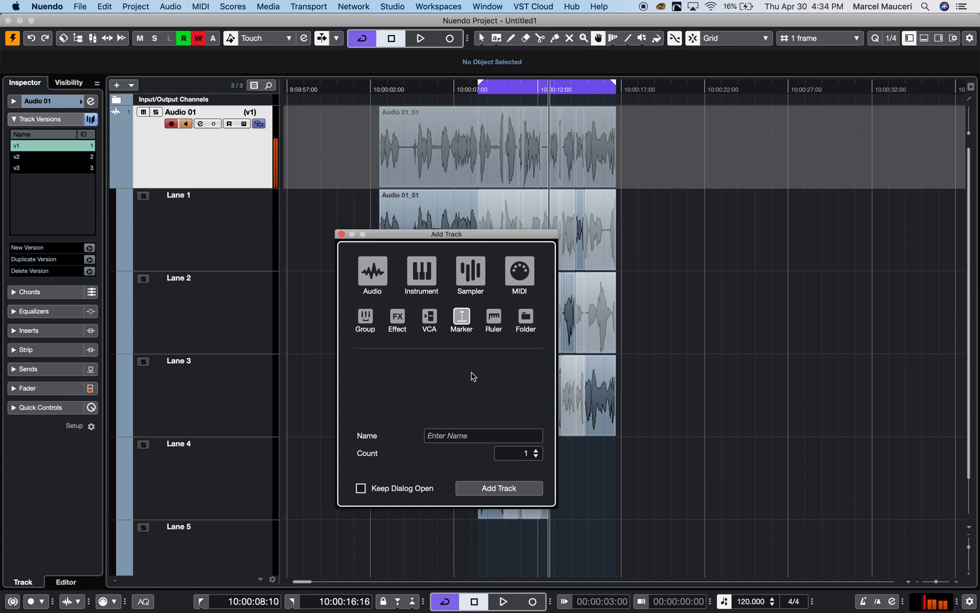
mouse_move(476, 354)
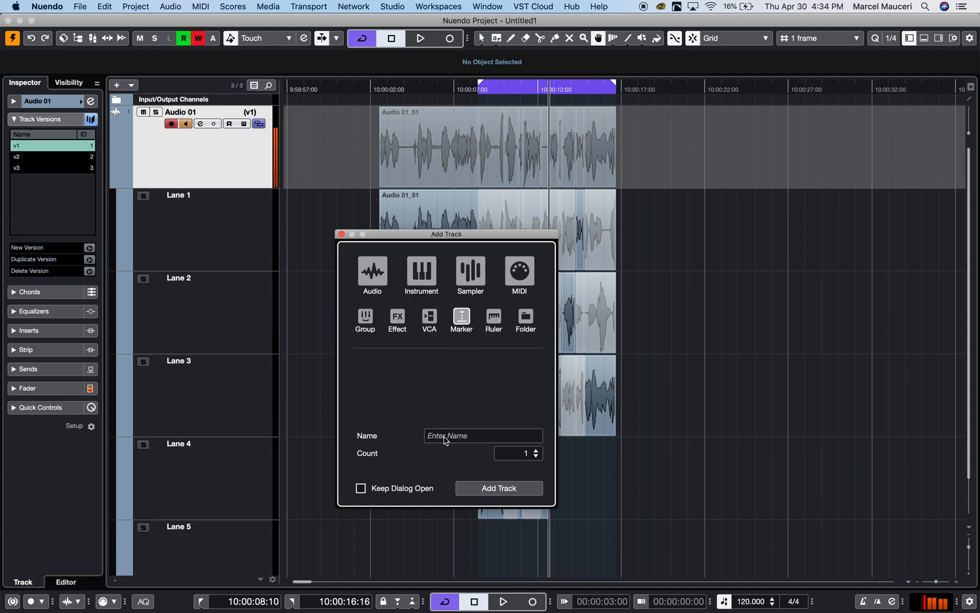
type("Marke")
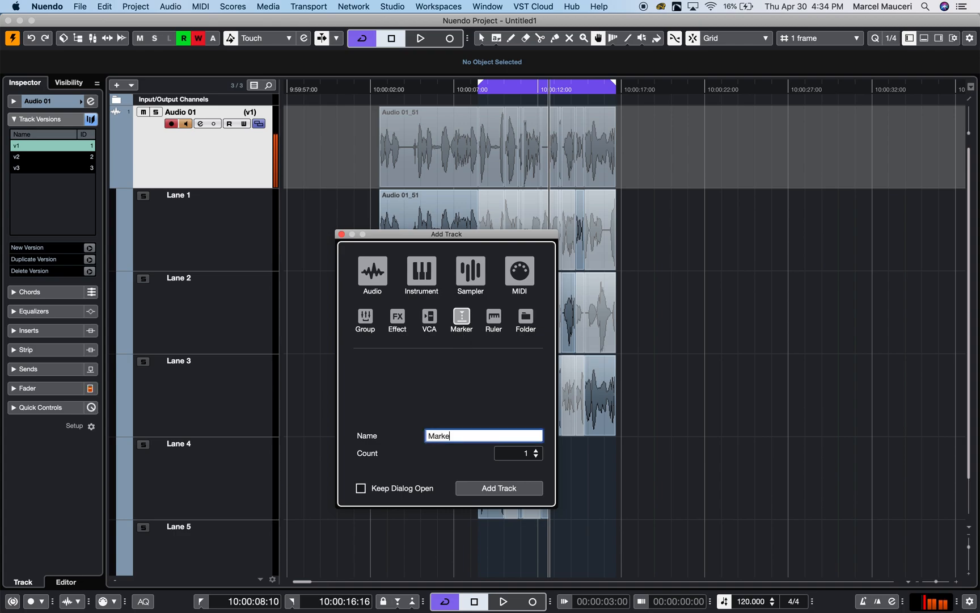
type("r 1")
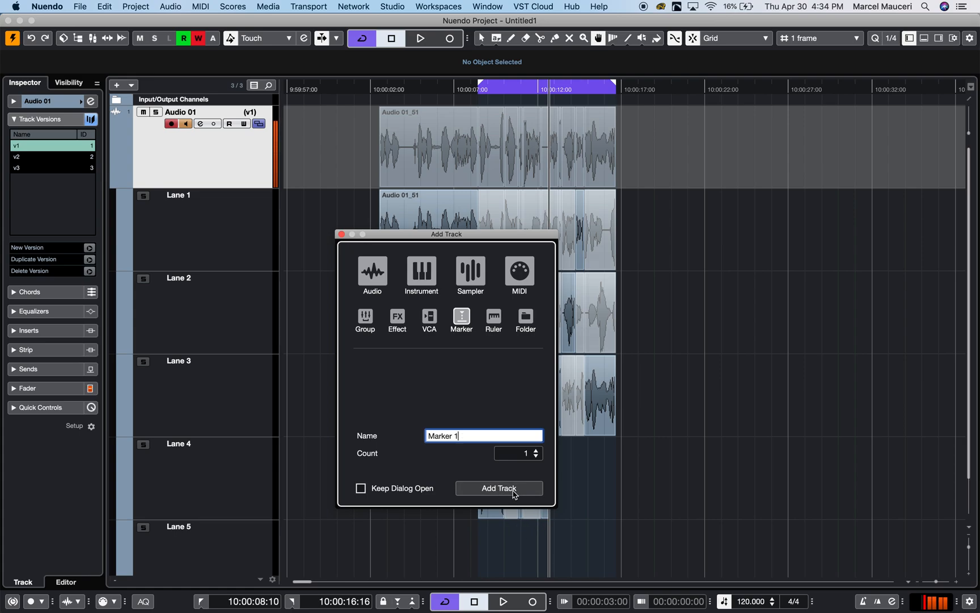
left_click(499, 488)
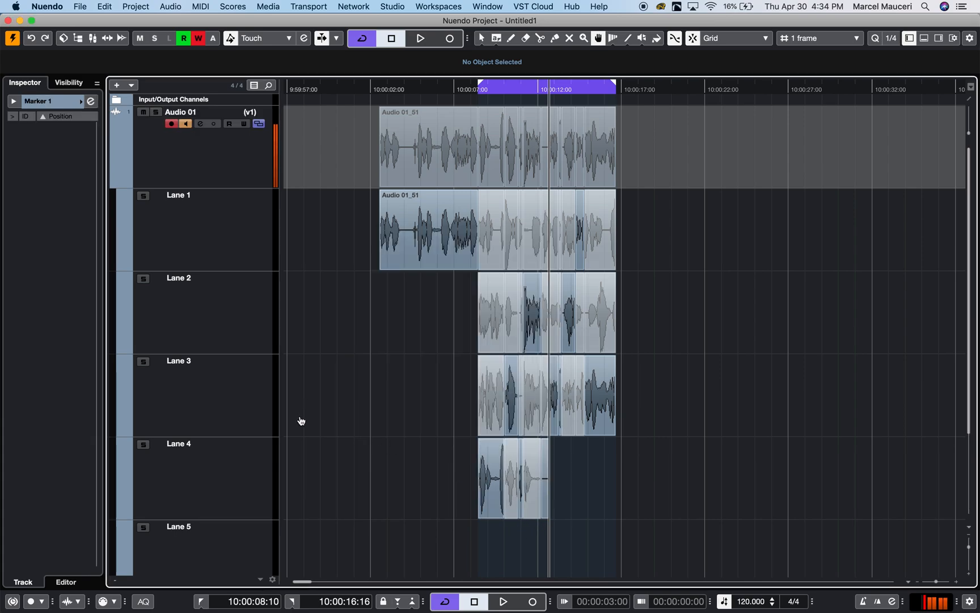
Step: Move the cycle marker later to span 10:00:09:05–10:00:15:17
scroll("down", 3)
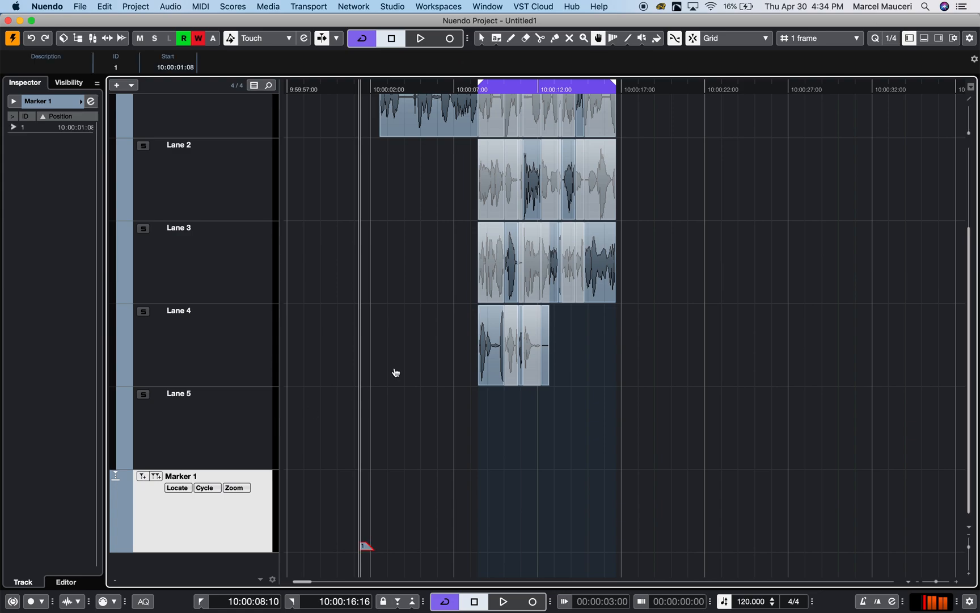
mouse_move(395, 202)
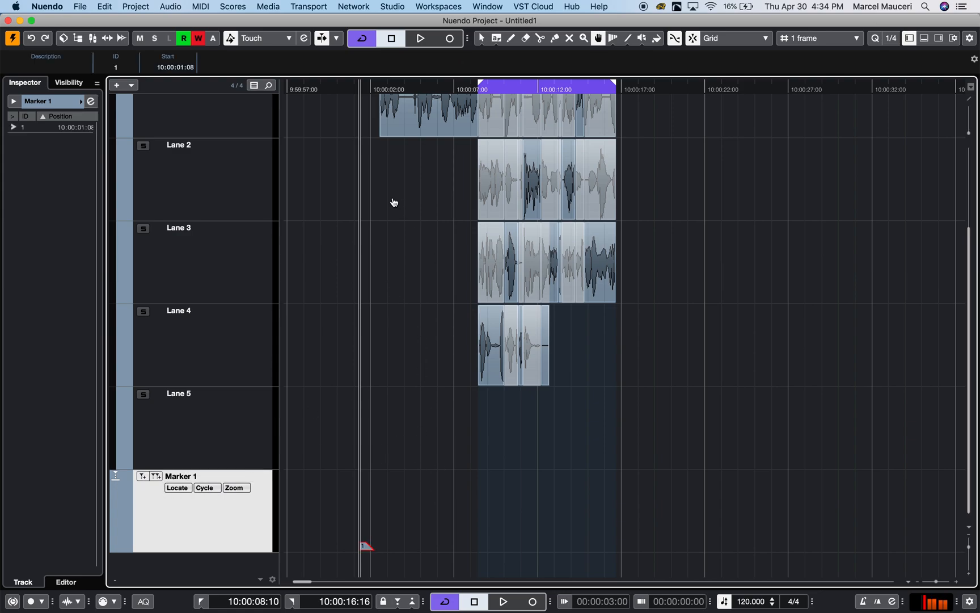
mouse_move(190, 520)
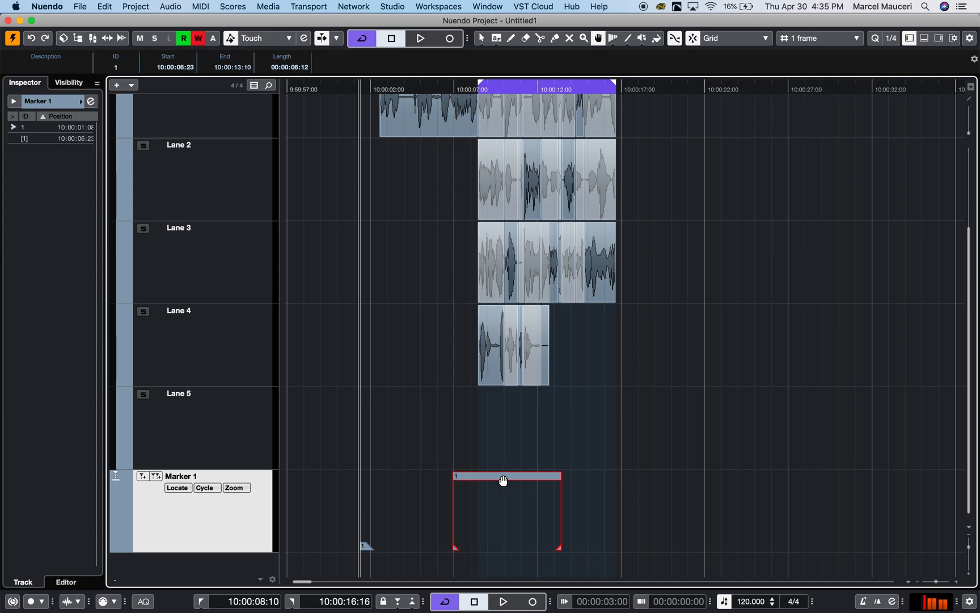
left_click_drag(504, 479, 541, 480)
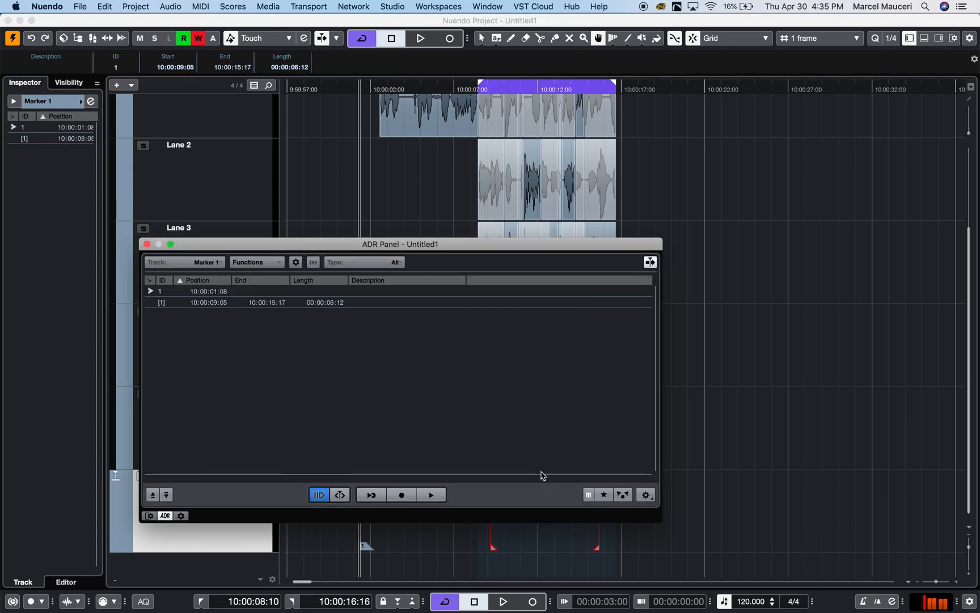
Step: Reposition the ADR panel window so it sits below the Audio 01 and marker tracks
left_click_drag(399, 244, 303, 123)
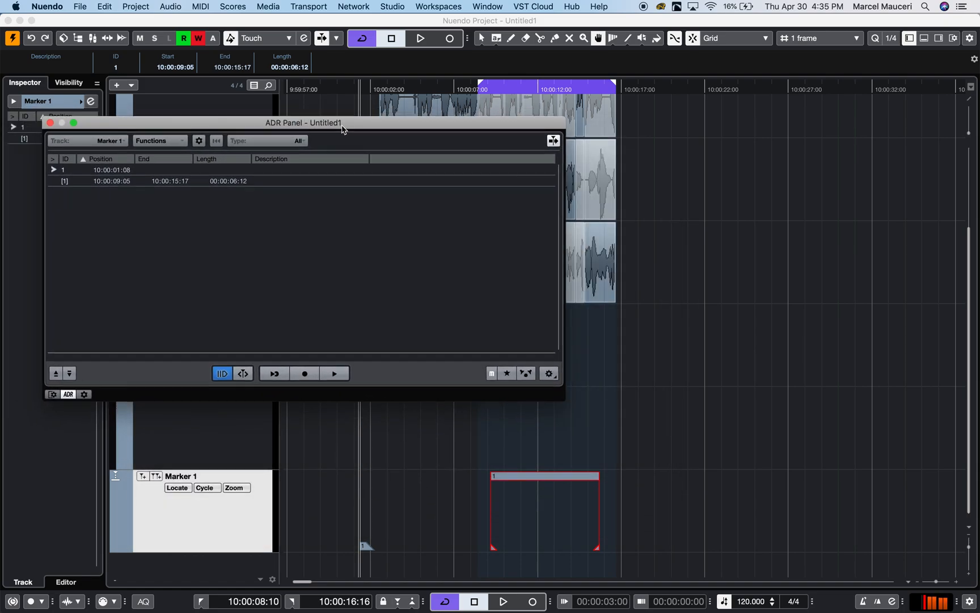
left_click_drag(303, 123, 533, 177)
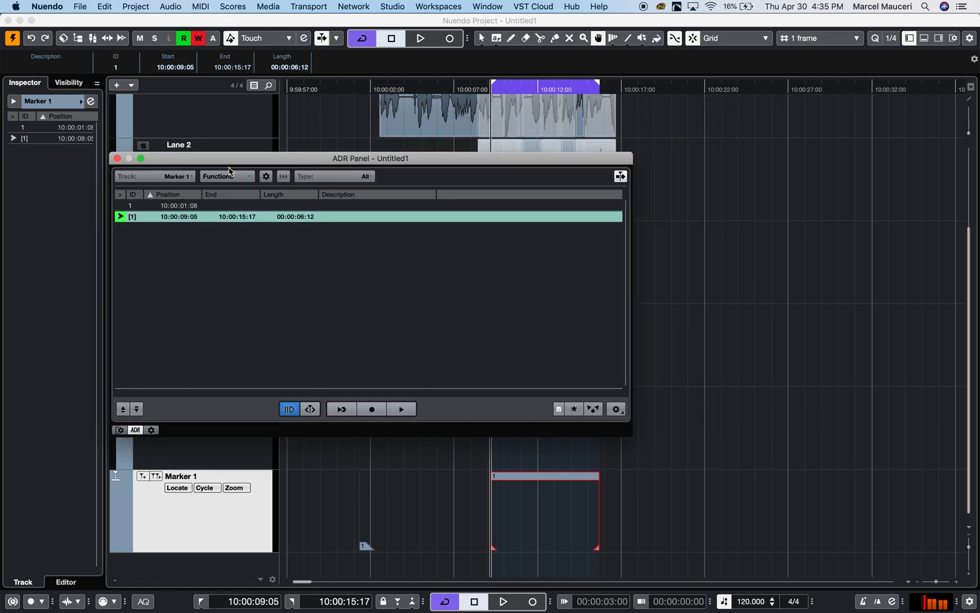
left_click_drag(369, 157, 378, 176)
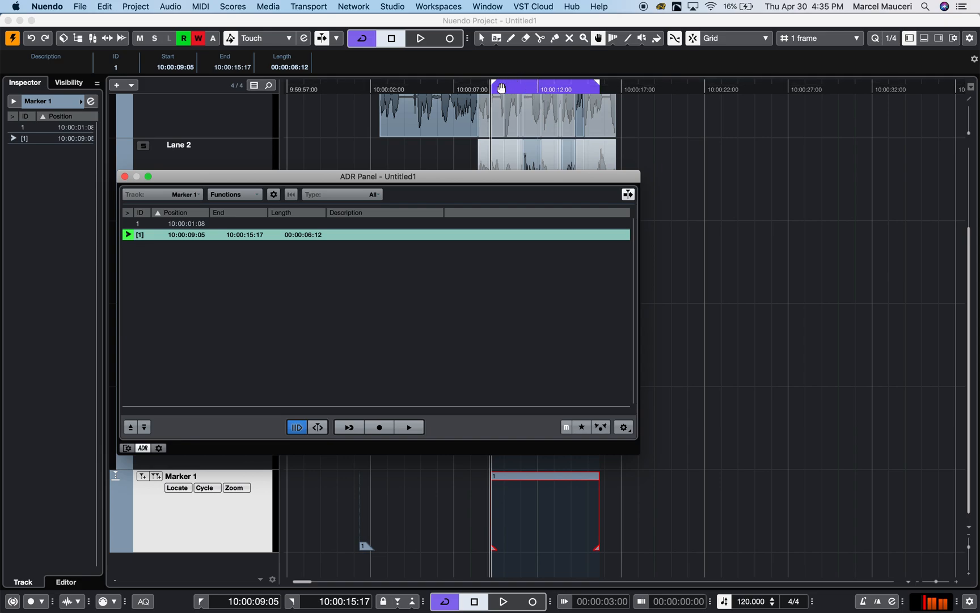
left_click_drag(377, 176, 622, 177)
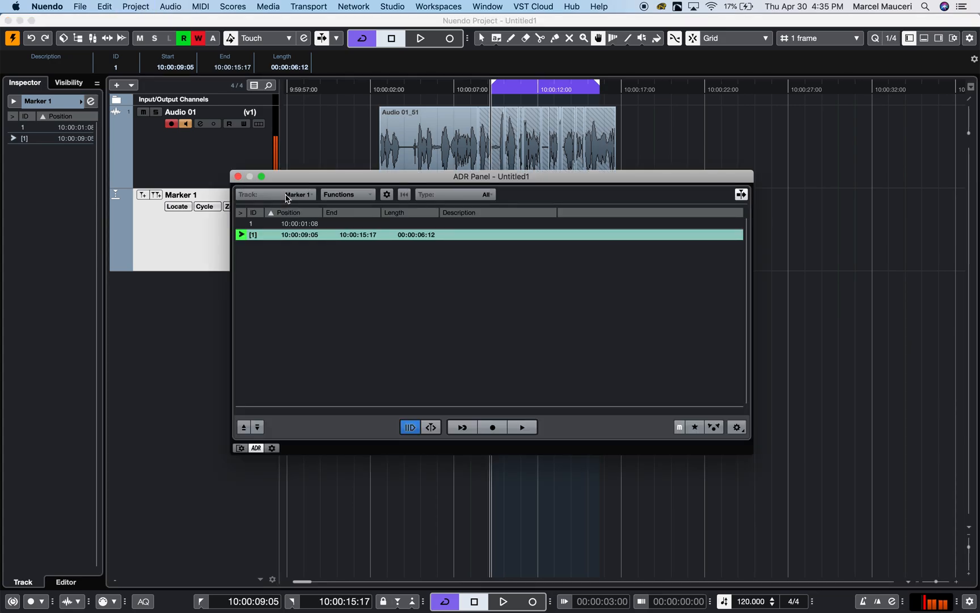
left_click_drag(491, 176, 521, 333)
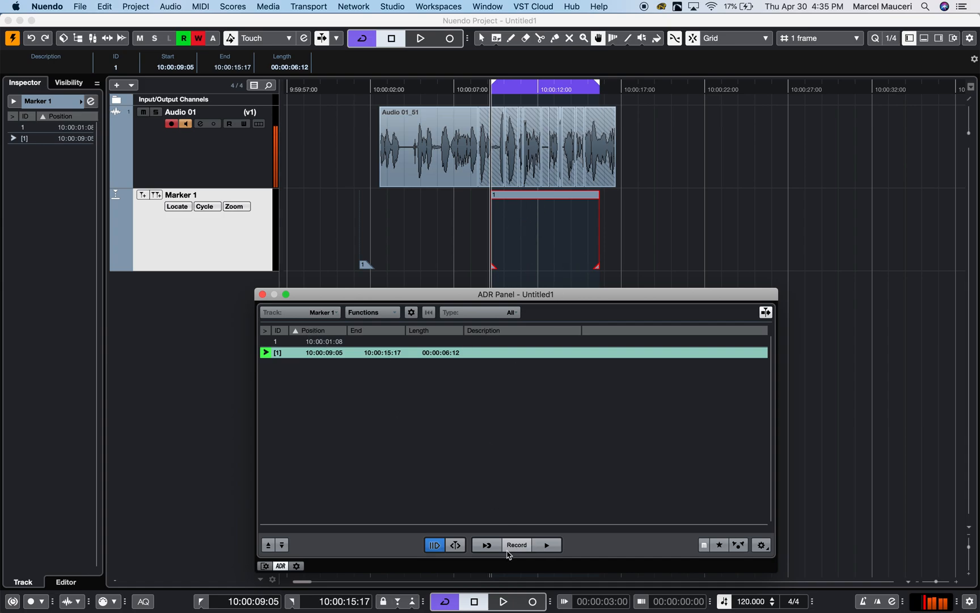
Step: Record ADR take Audio 01_52 over the cycle marker range, then close the ADR panel
left_click(517, 545)
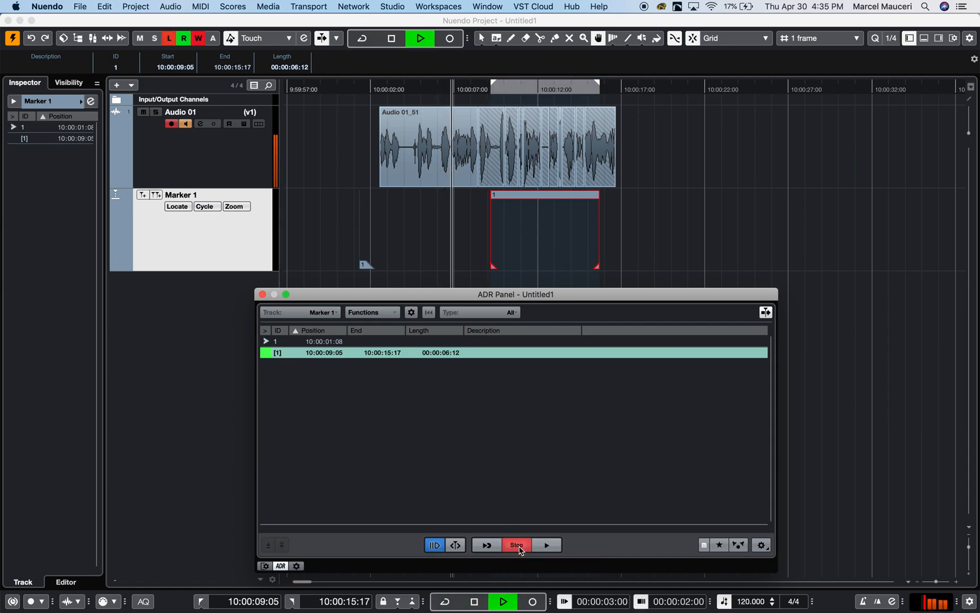
left_click(517, 545)
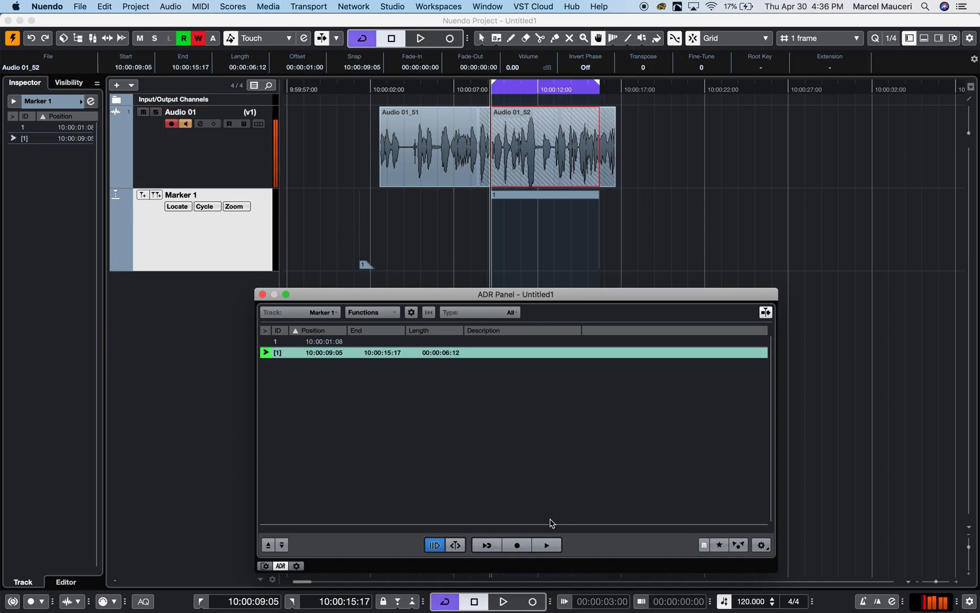
mouse_move(567, 442)
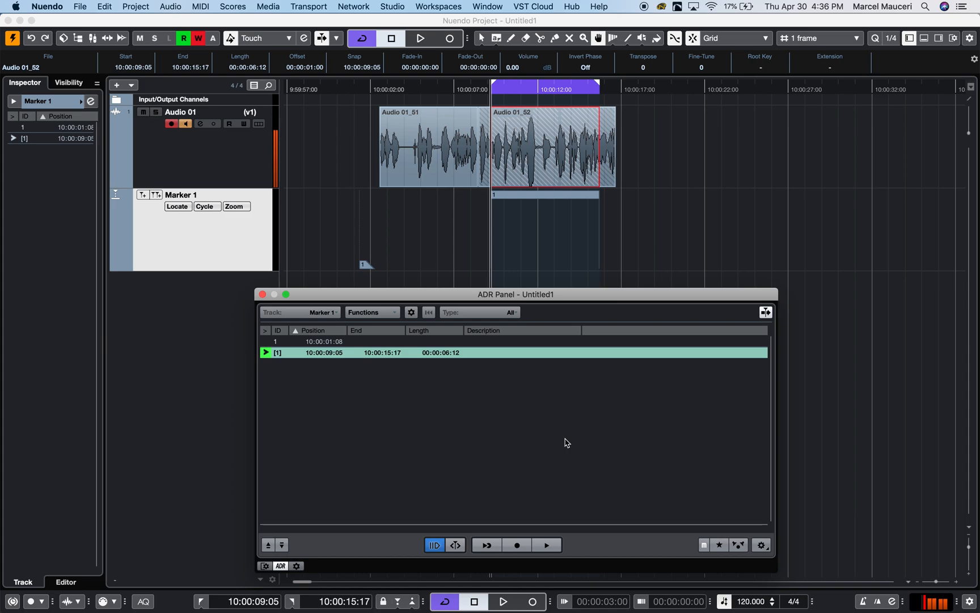
mouse_move(475, 354)
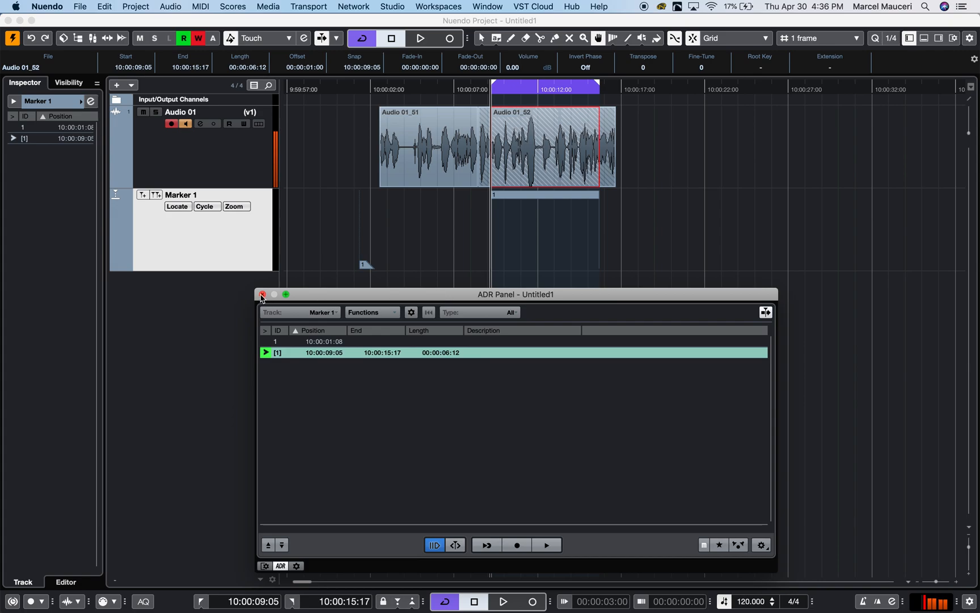
left_click(262, 295)
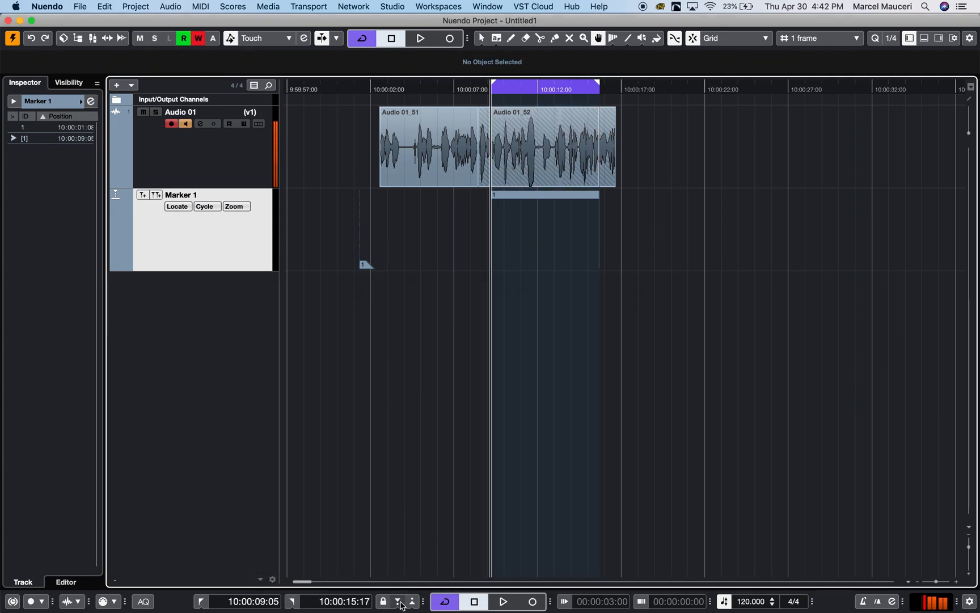
mouse_move(399, 602)
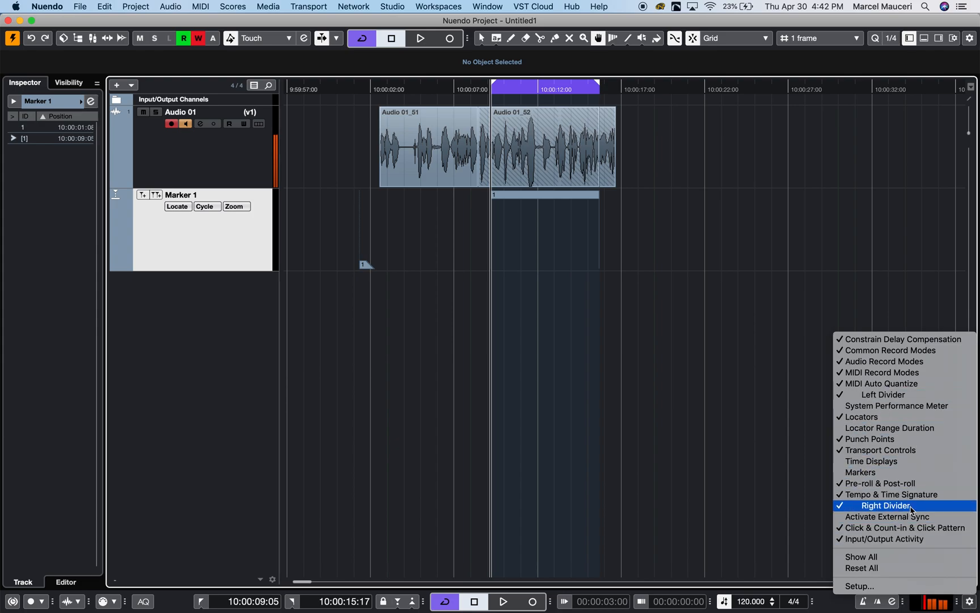
mouse_move(896, 438)
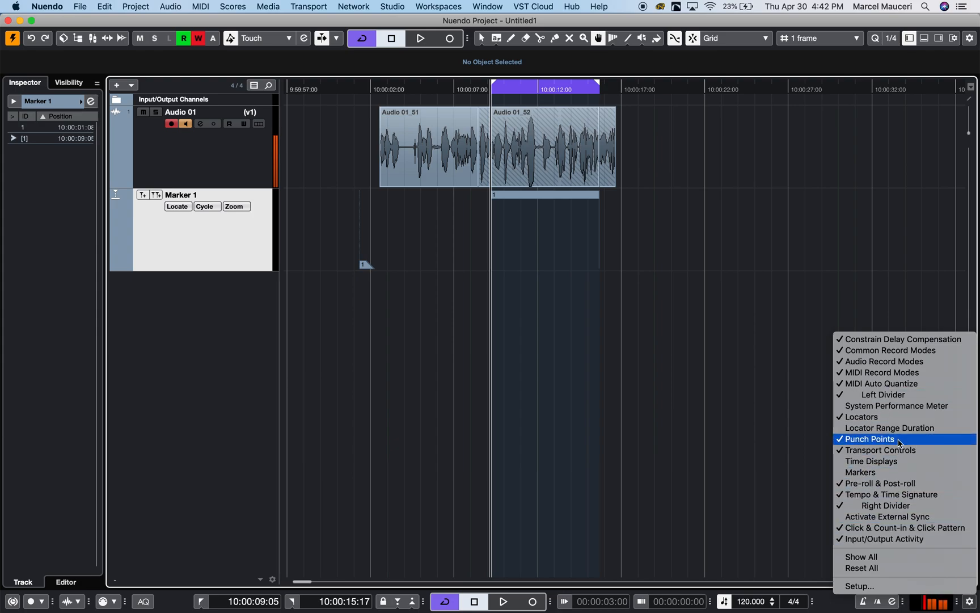
Step: Enable Punch Points in the transport display options
left_click(869, 438)
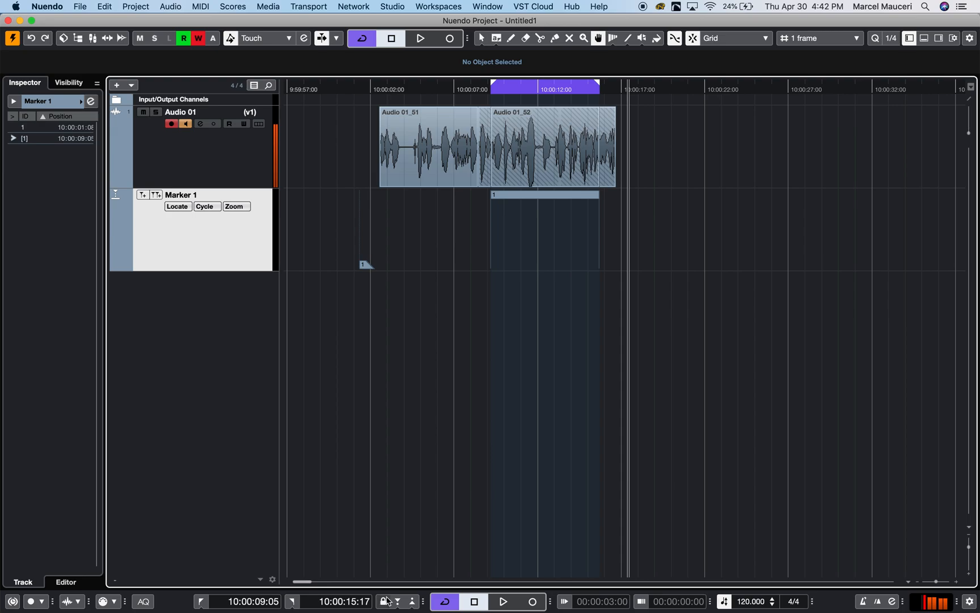
mouse_move(388, 599)
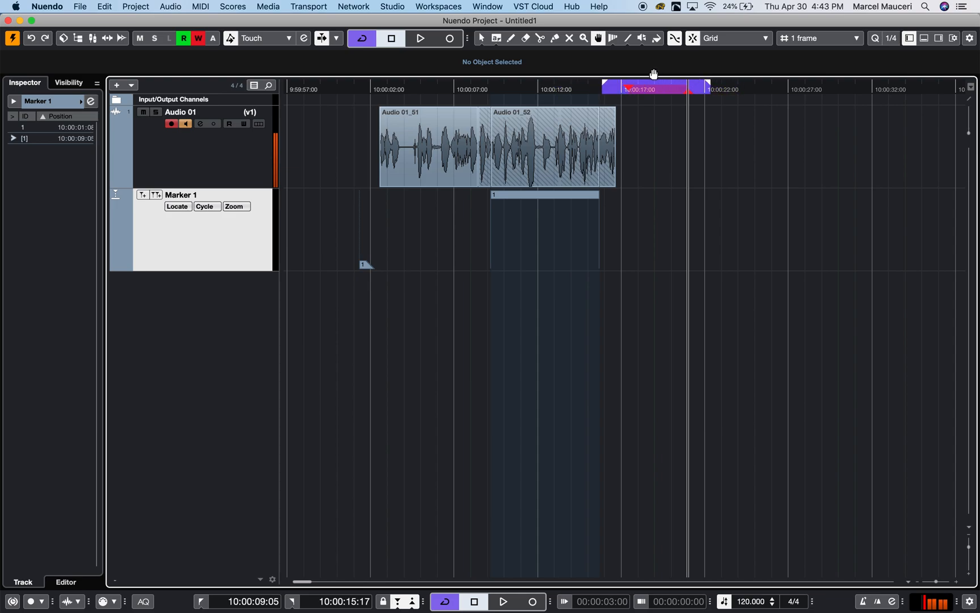
mouse_move(655, 74)
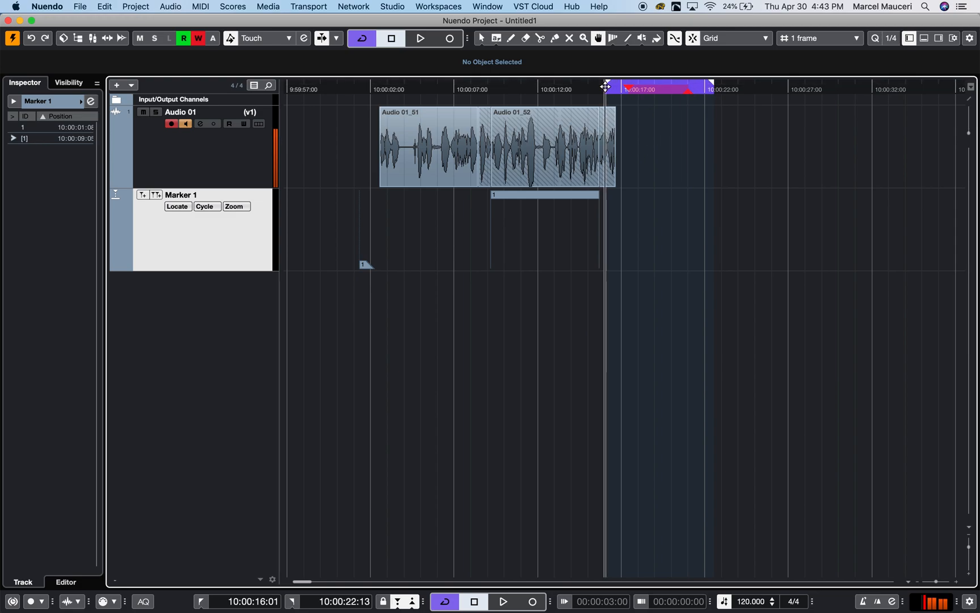
mouse_move(683, 89)
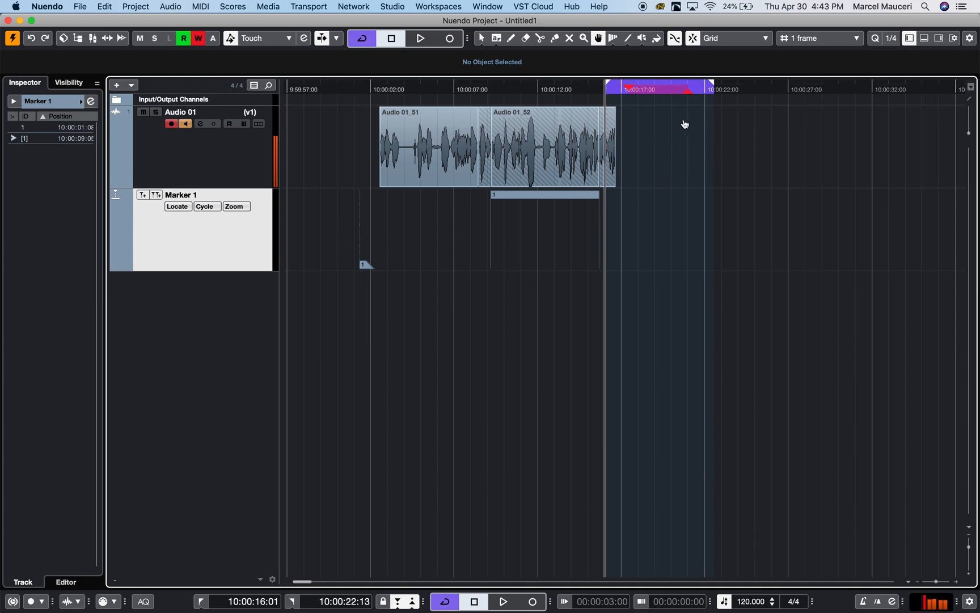
mouse_move(638, 99)
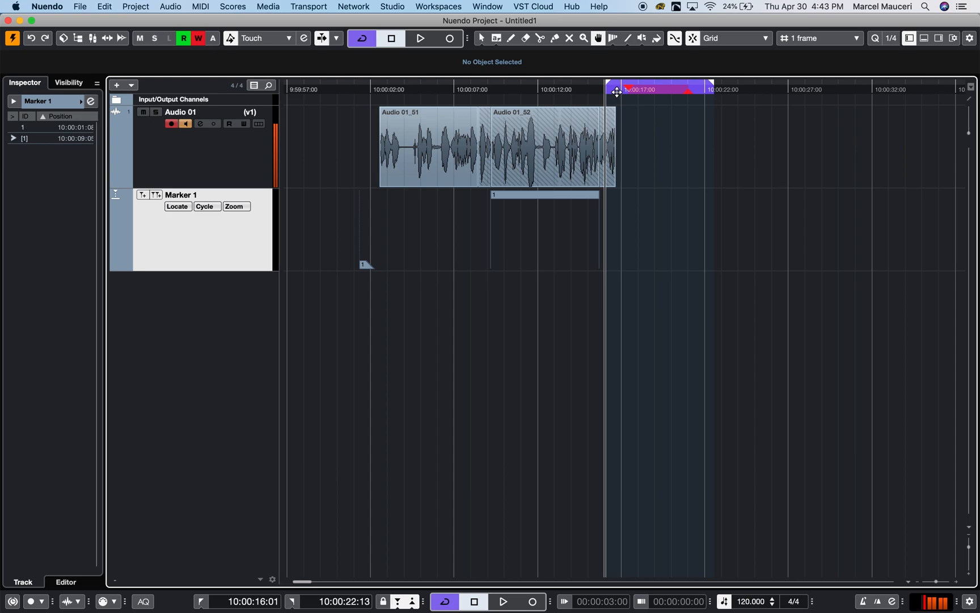
mouse_move(705, 103)
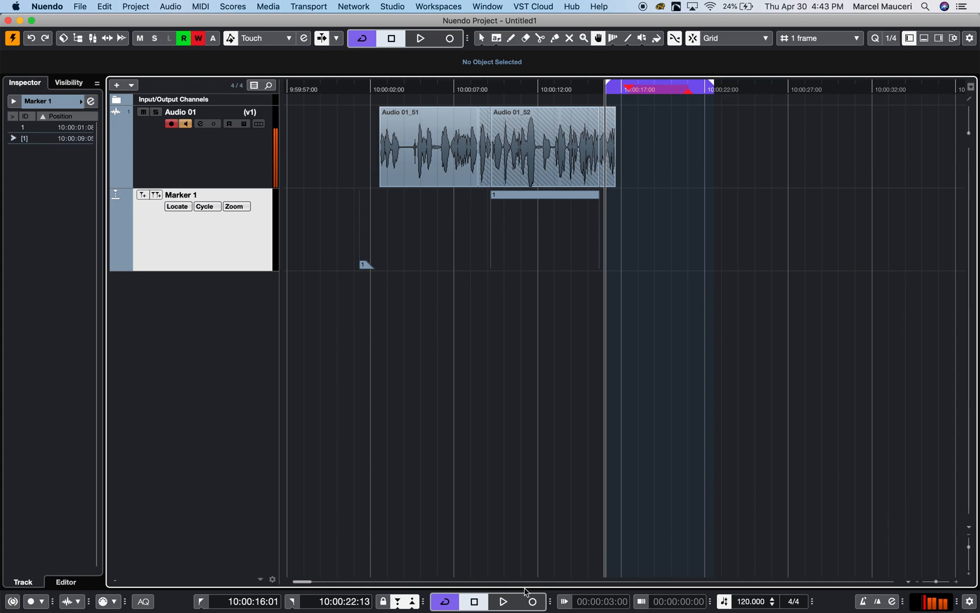
mouse_move(491, 544)
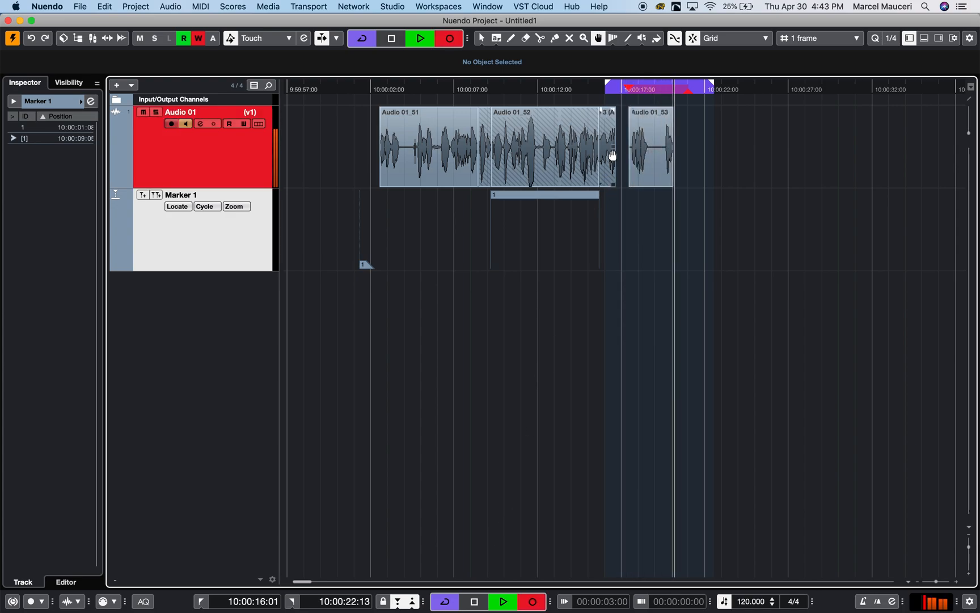
Step: Cycle-record takes Audio 01_54 and 01_55, show lanes, and activate the Lane 3 take
left_click(656, 147)
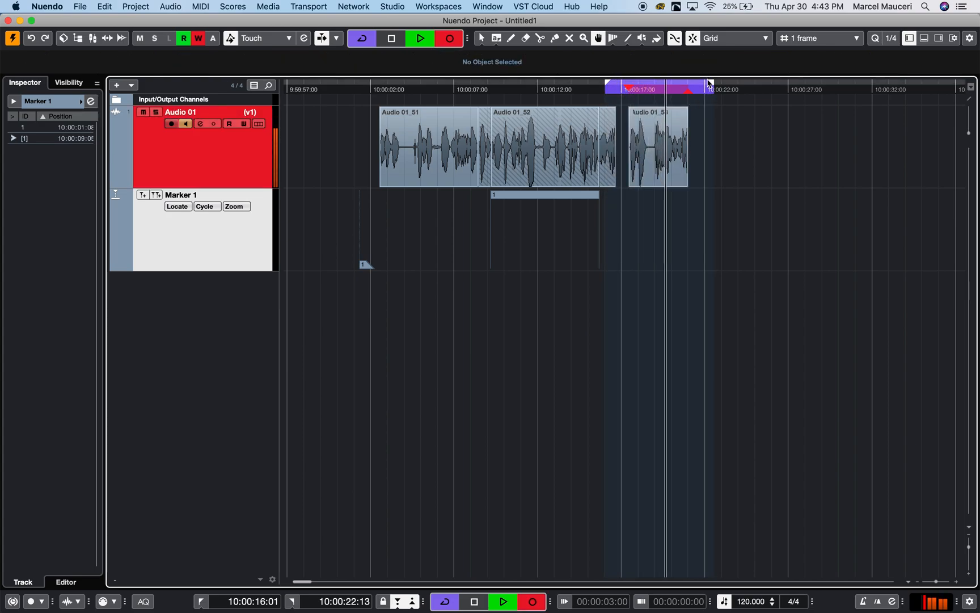
left_click(658, 146)
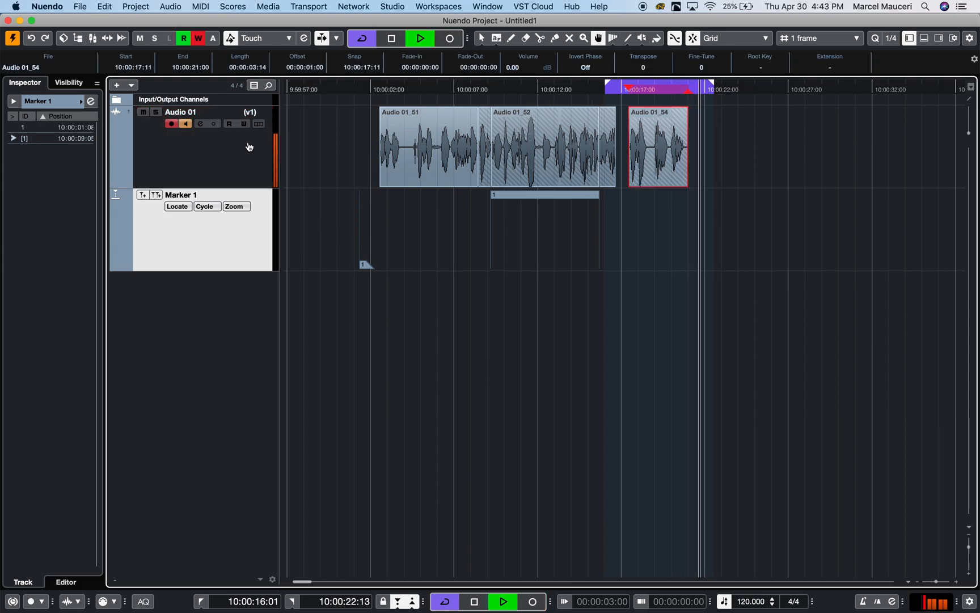
left_click(259, 124)
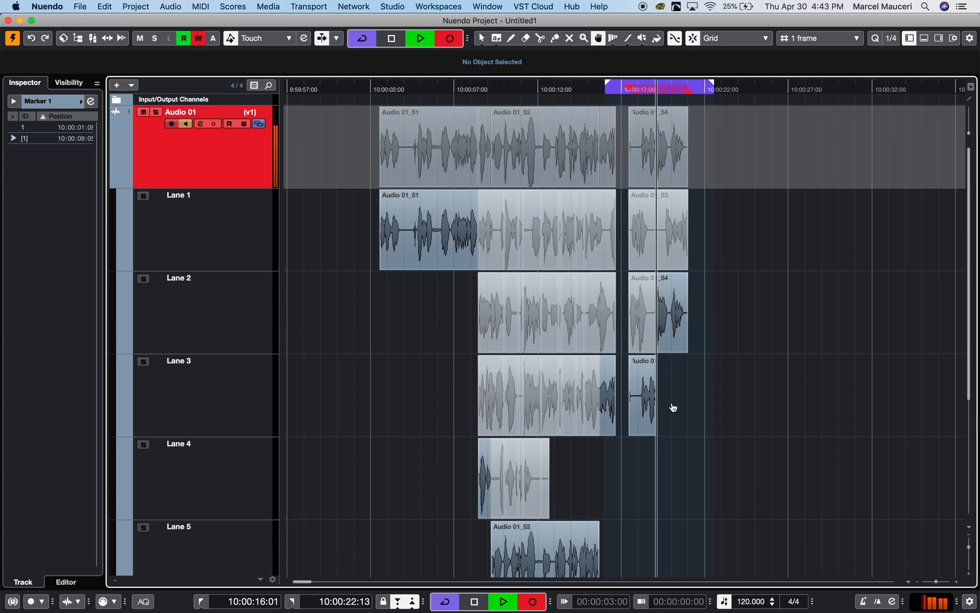
left_click(656, 395)
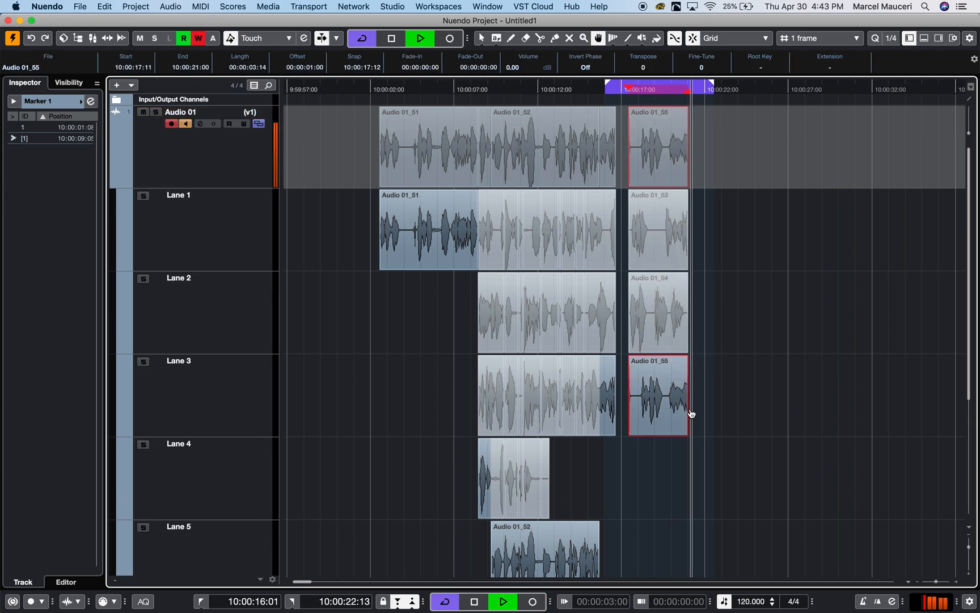